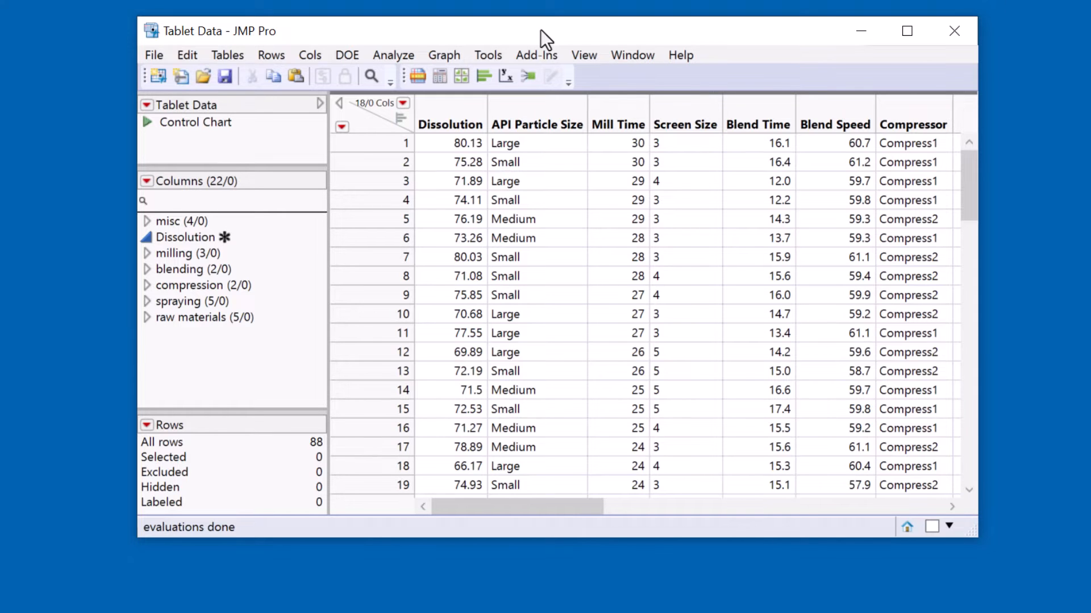
- Select the milling and spraying groups, peek inside spraying, then expand raw materials
left_click(187, 252)
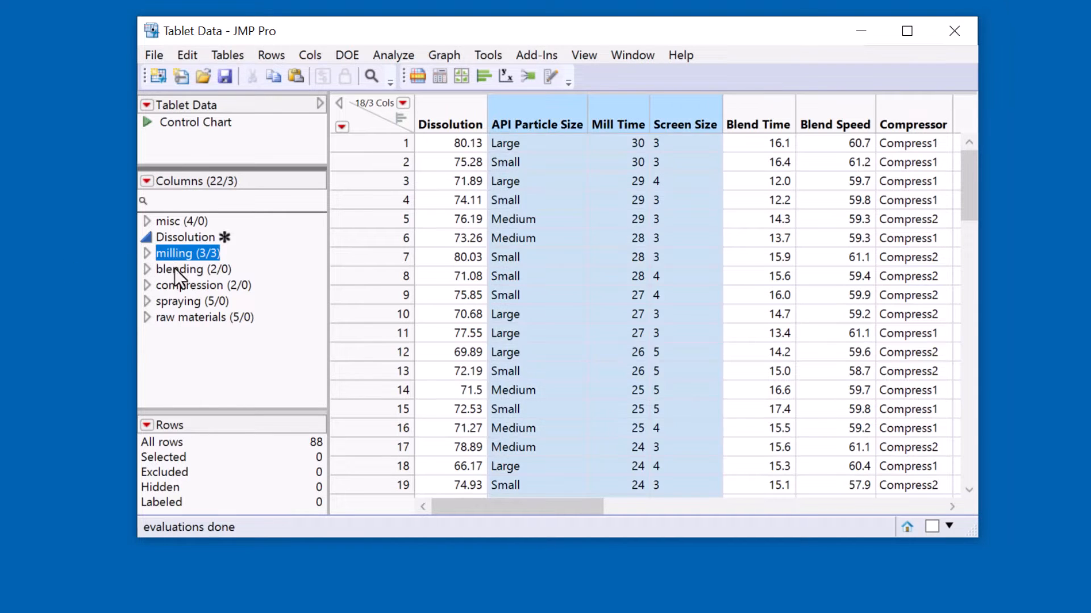
left_click(191, 301)
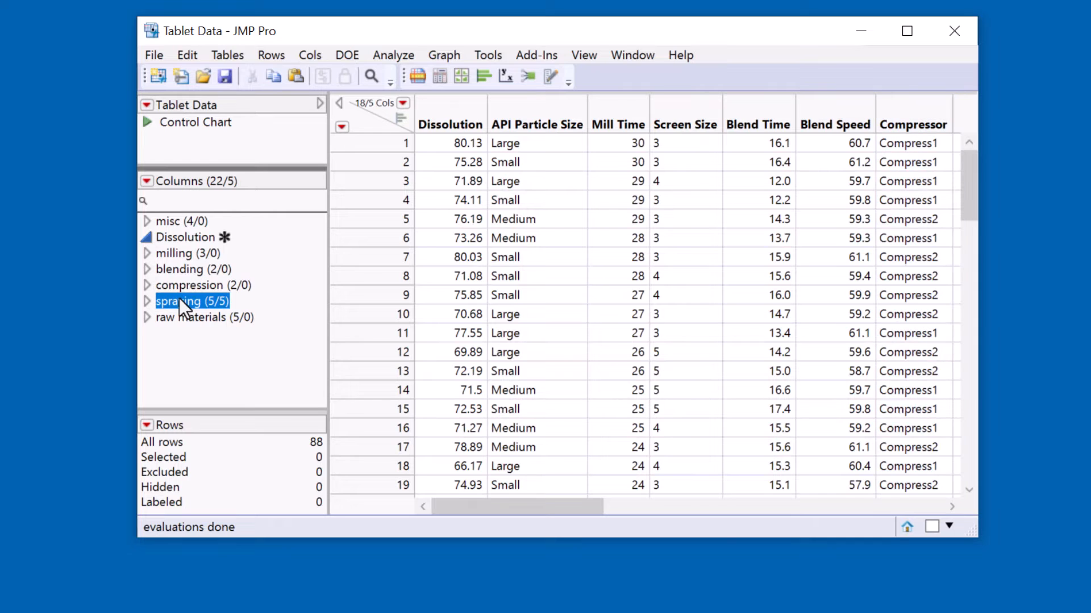
left_click(147, 301)
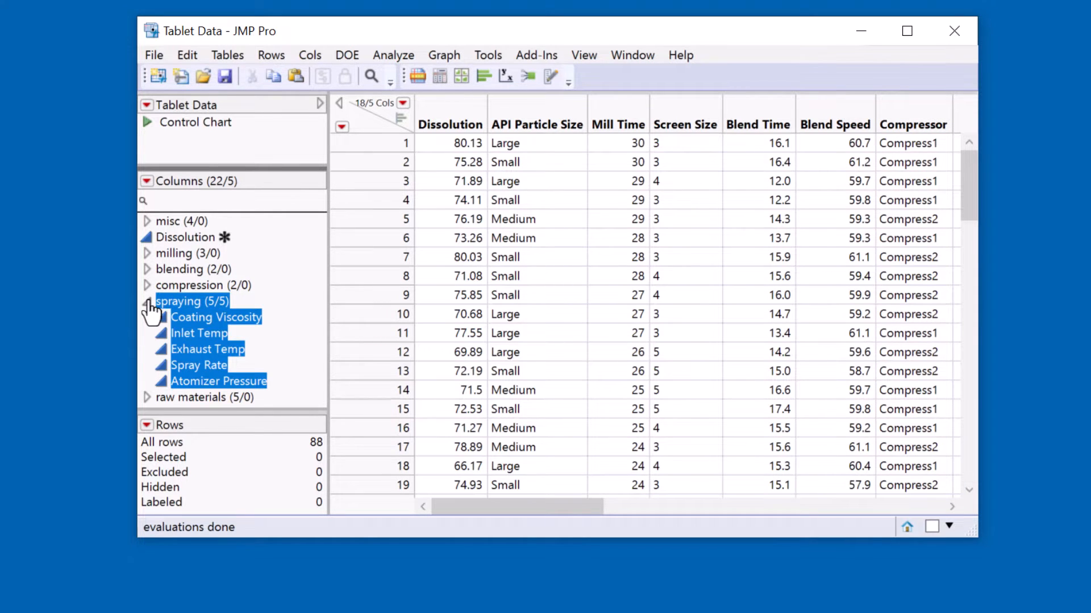
left_click(147, 301)
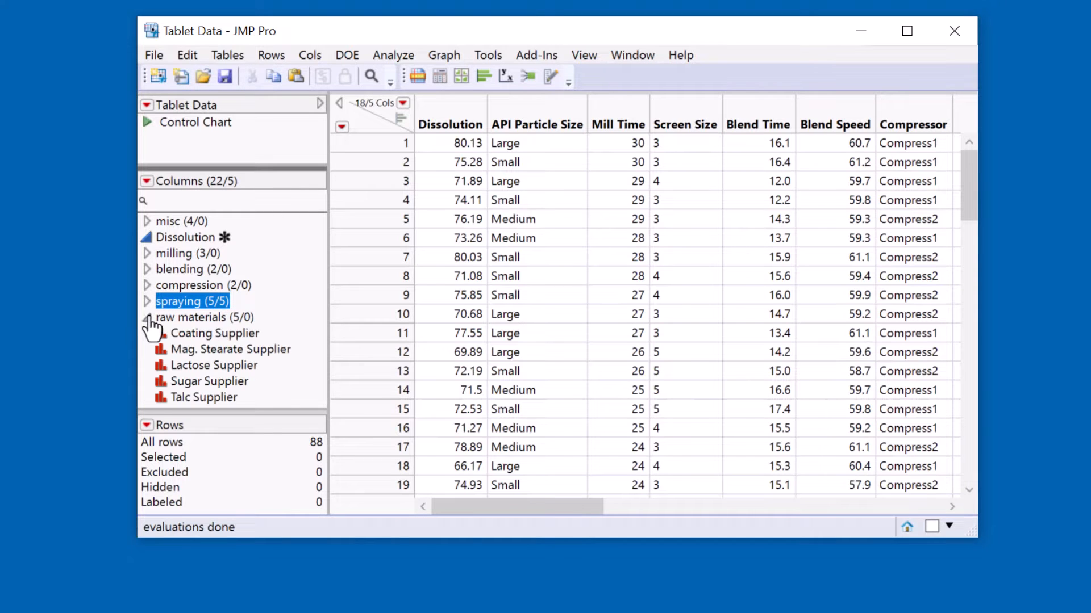
left_click(185, 237)
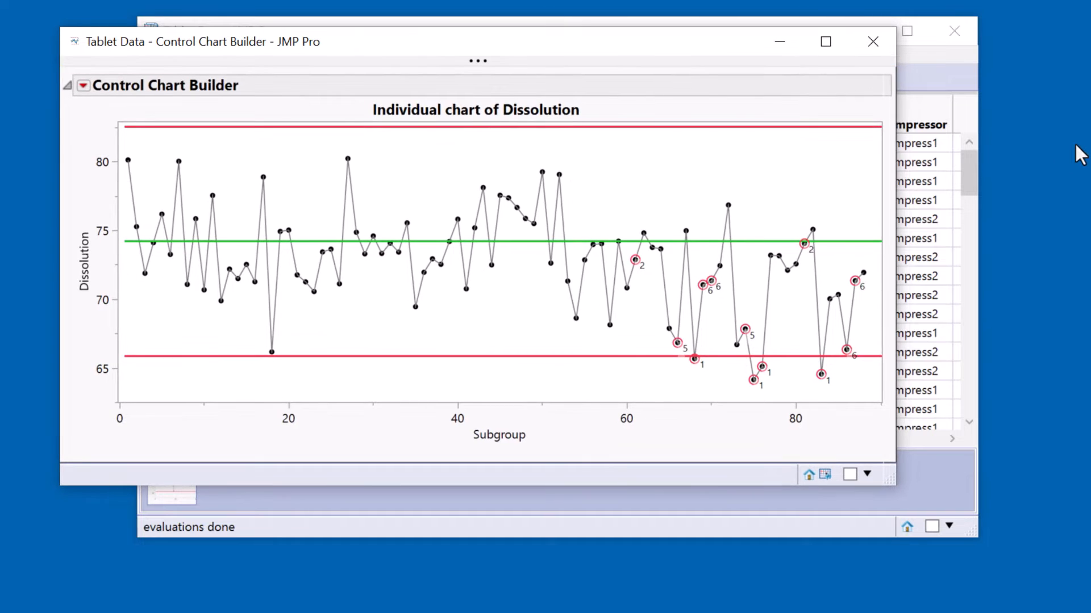
- Drag the Dissolution control chart window into position
left_click_drag(549, 223, 883, 396)
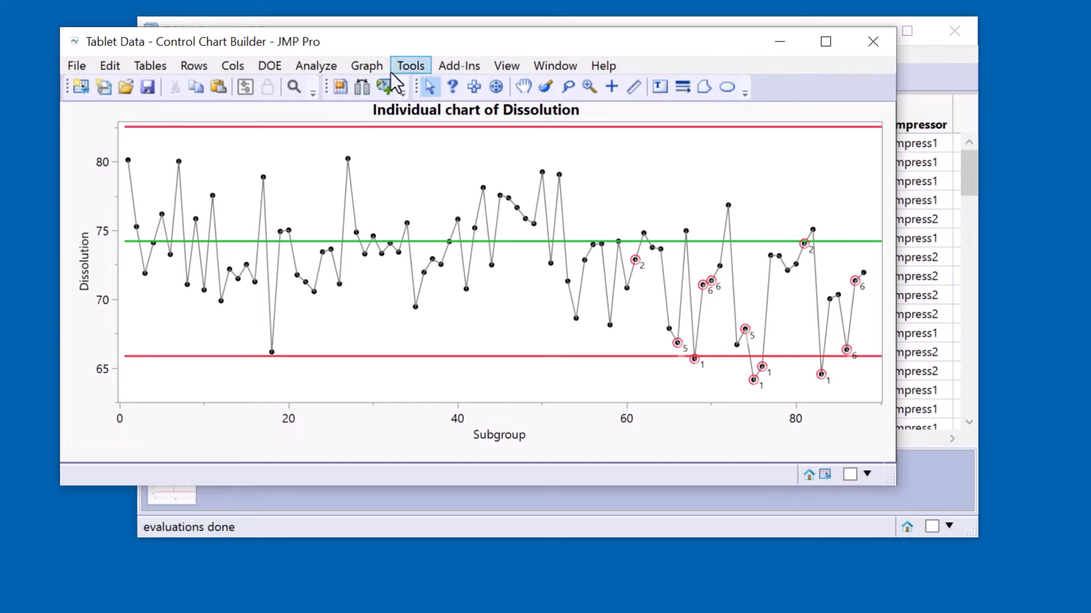
left_click(316, 65)
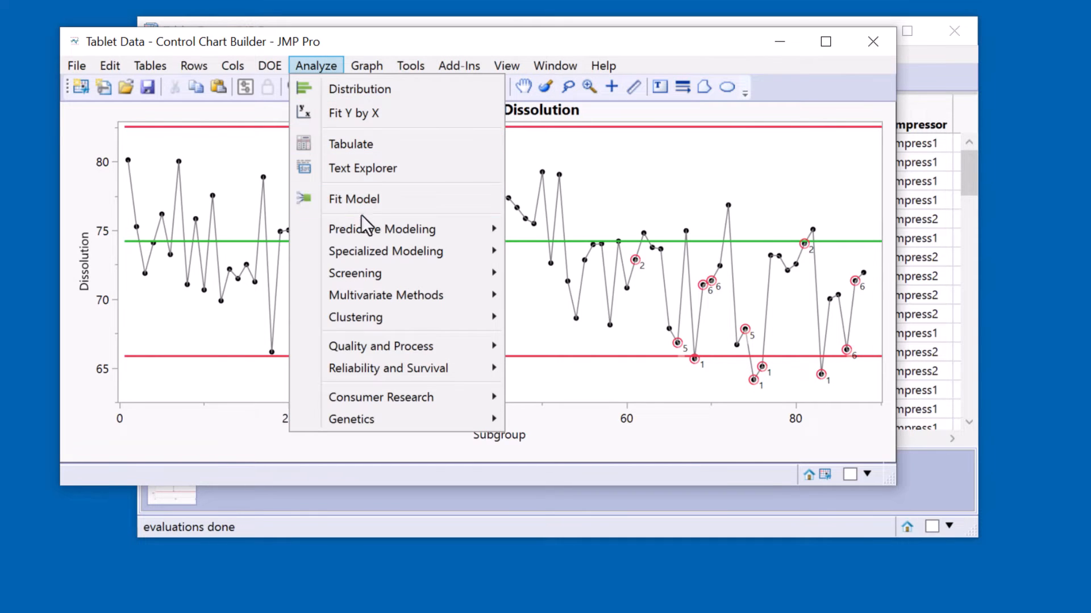
left_click(382, 229)
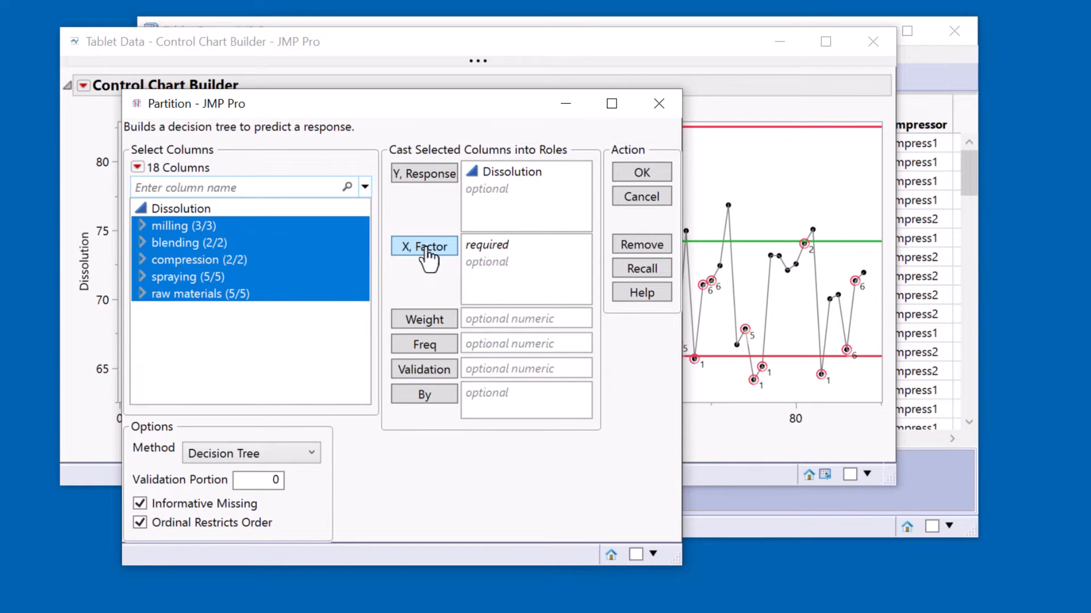
left_click(423, 246)
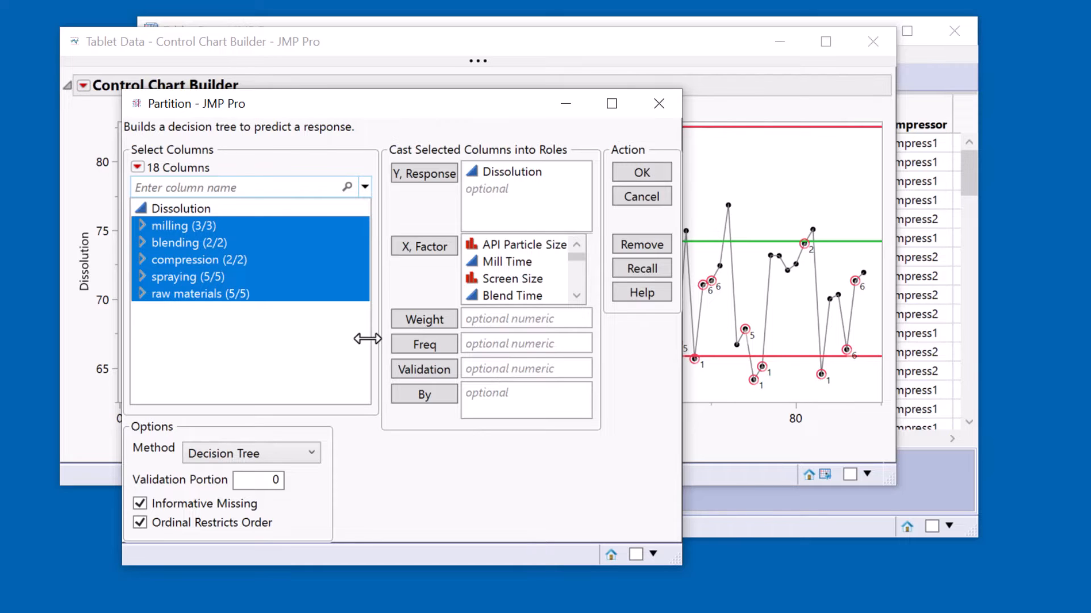
mouse_move(410, 322)
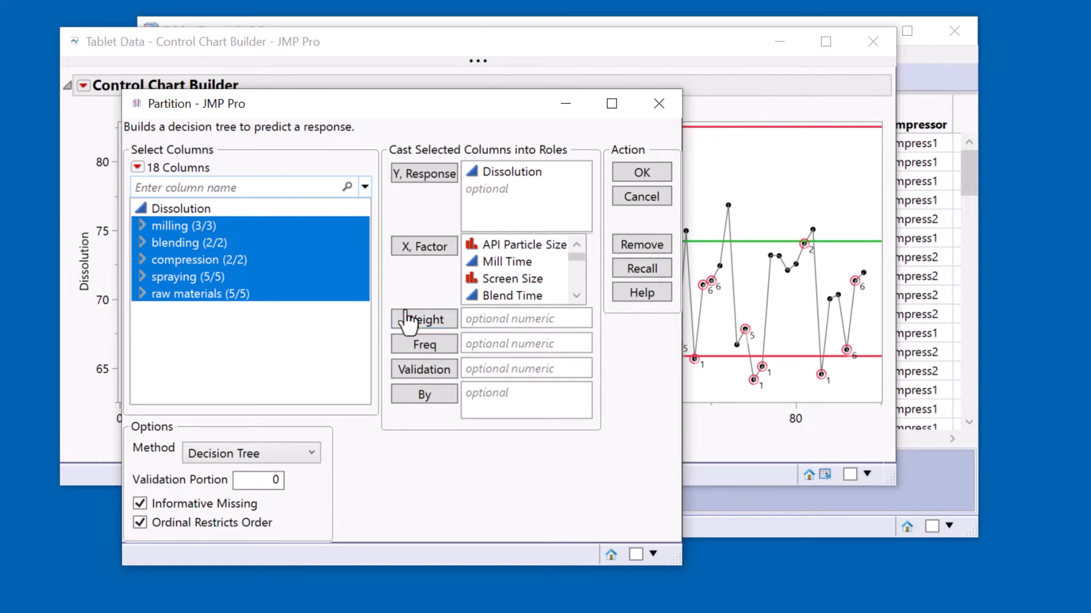
left_click(640, 196)
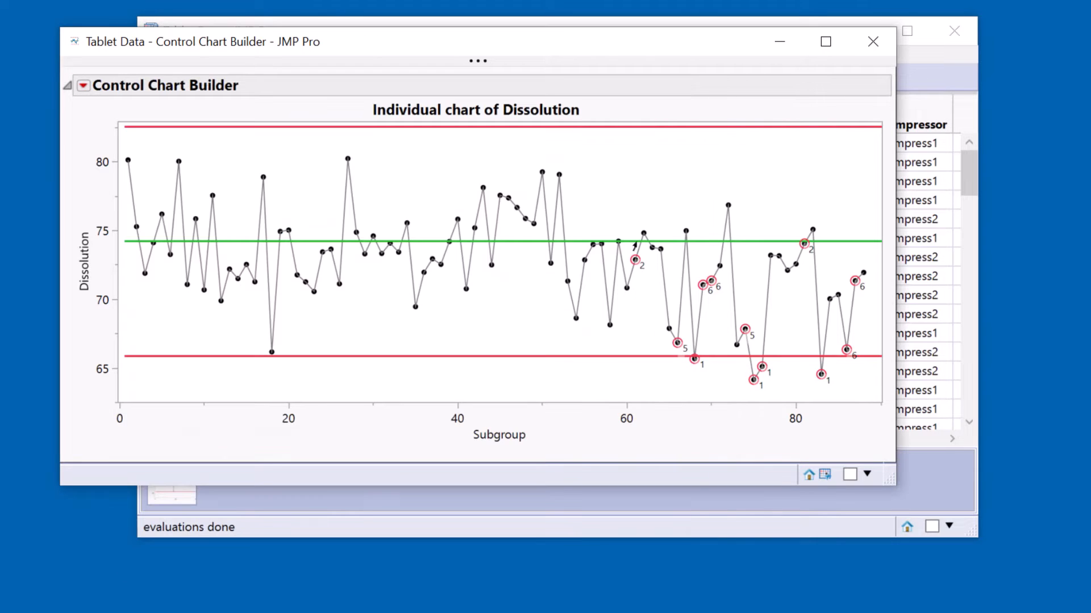
- Brush-select the 11 low Dissolution points near the chart bottom
left_click_drag(546, 304, 828, 381)
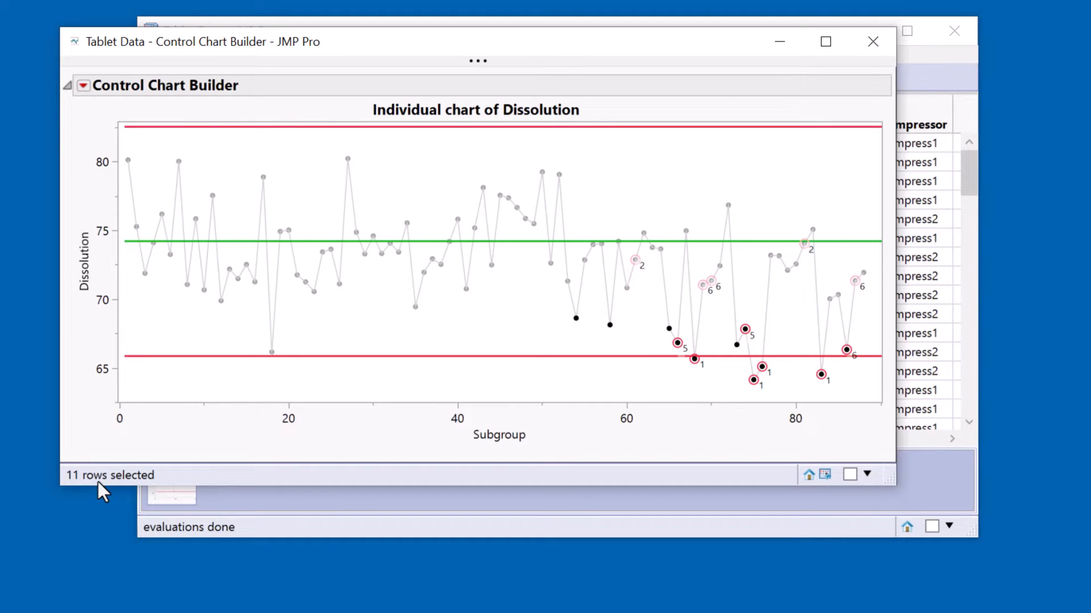
mouse_move(573, 341)
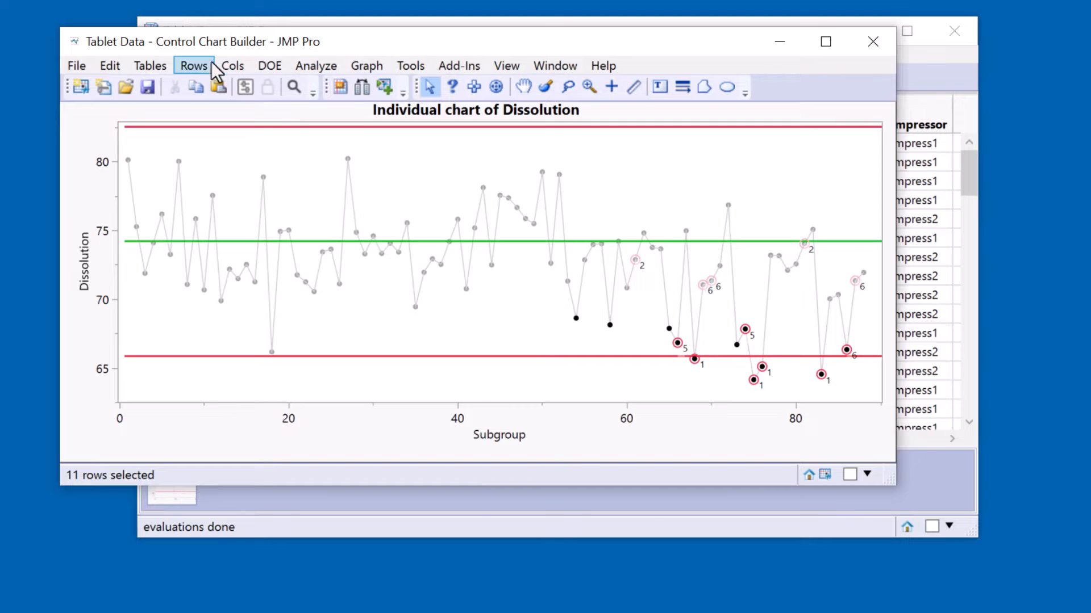
- Use Name Selection in Column to create Status with values Poor and Normal
left_click(193, 65)
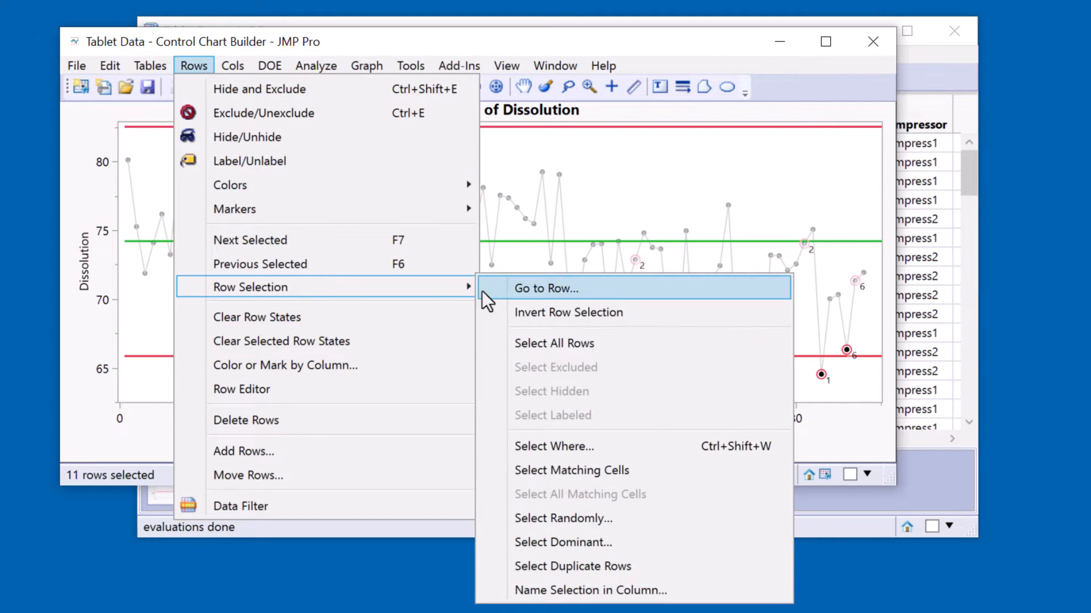
left_click(591, 591)
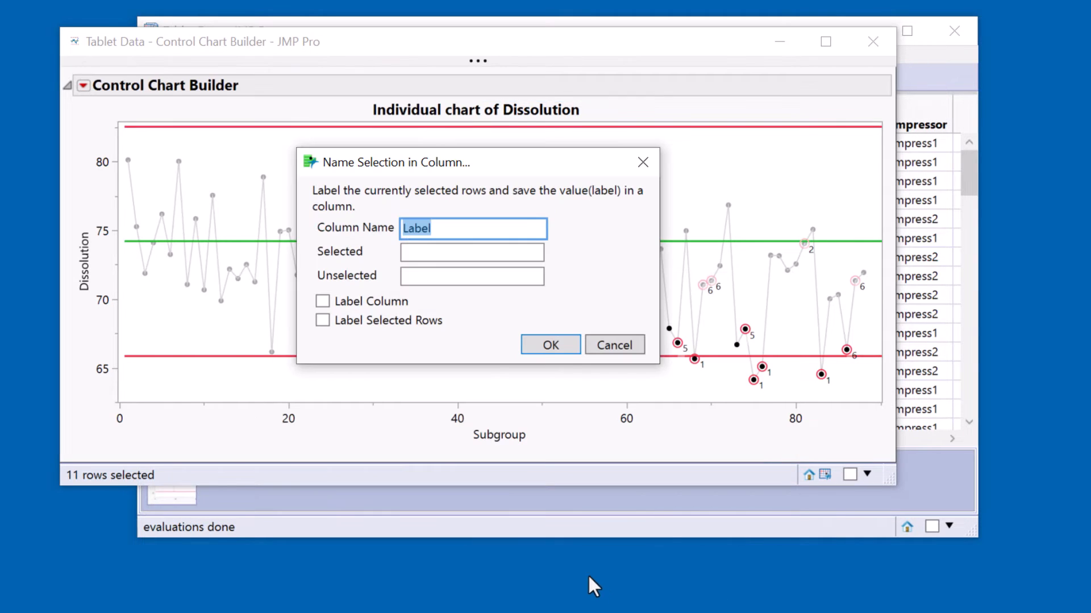
type("Status")
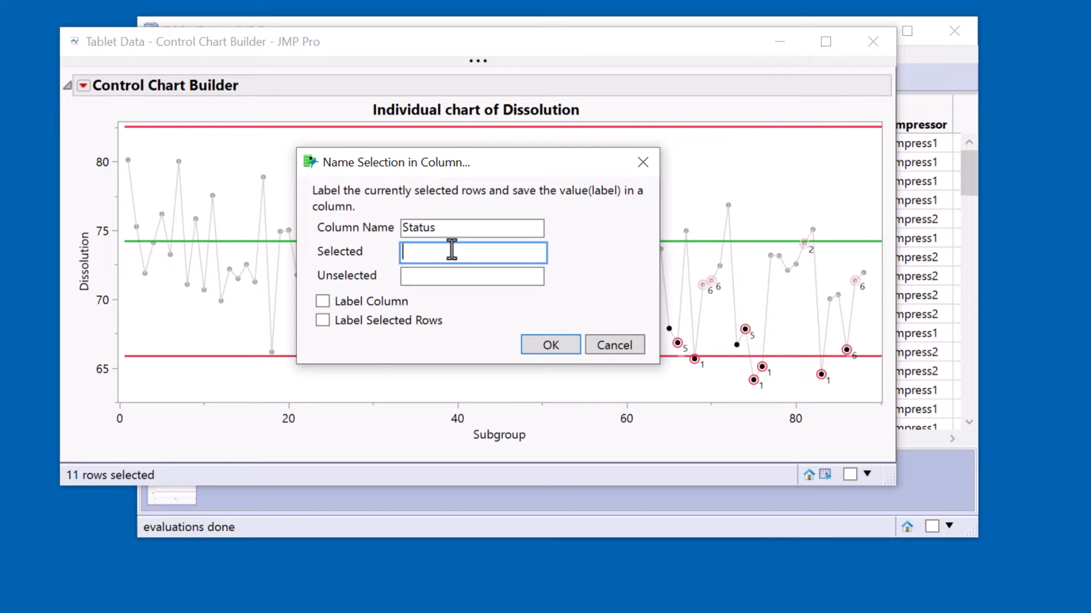
type("Poor")
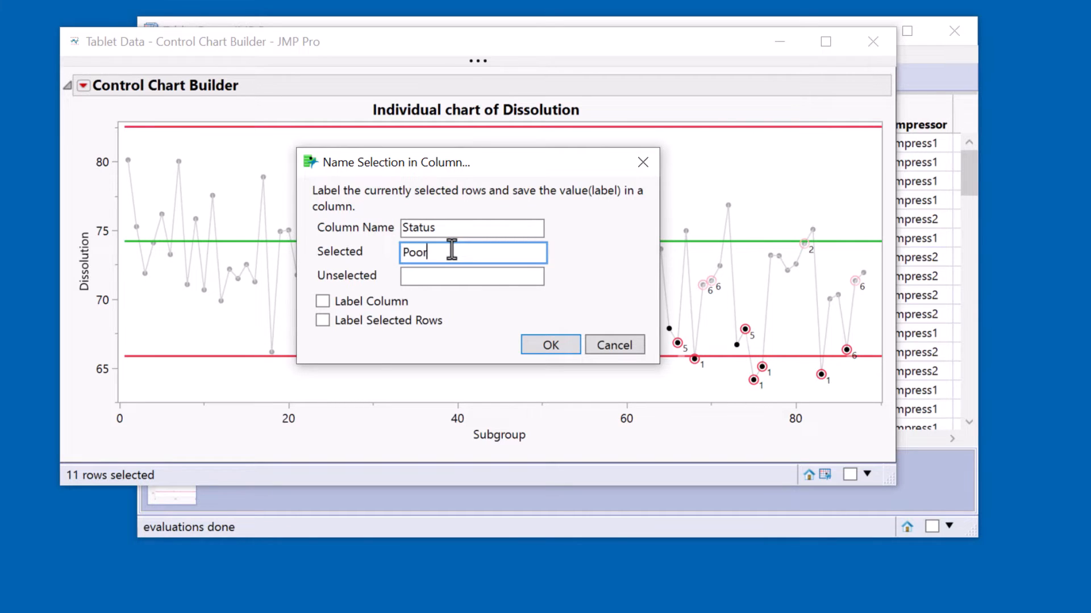
type("N")
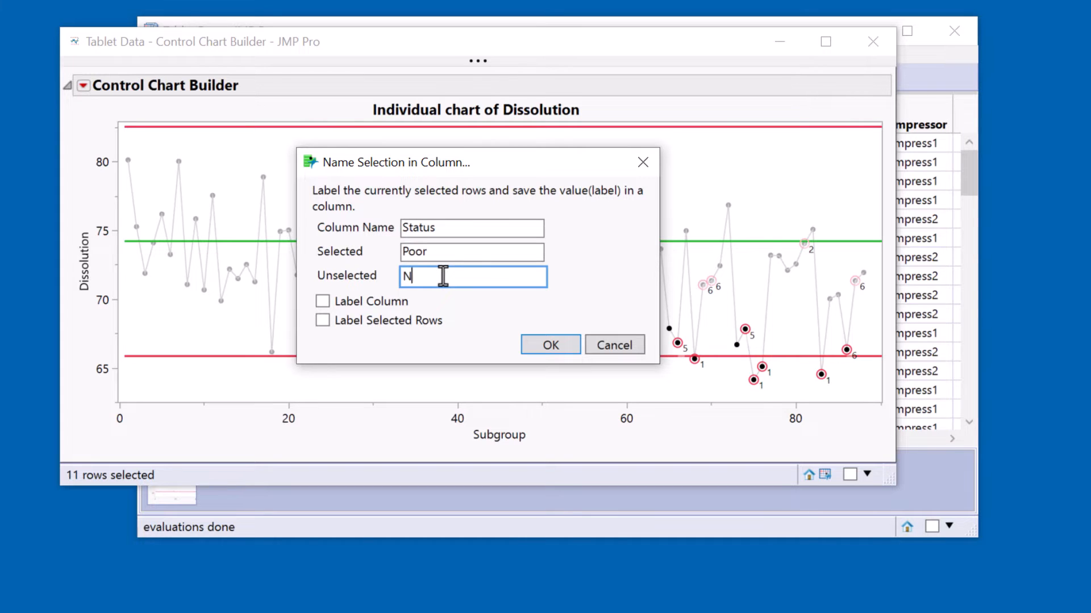
type("ormal")
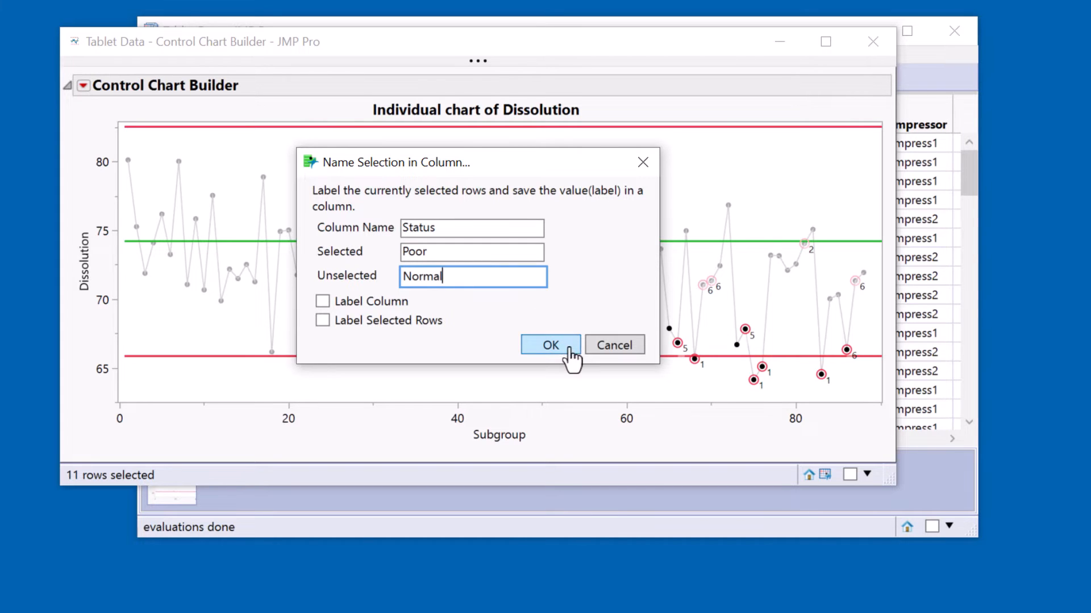
left_click(551, 345)
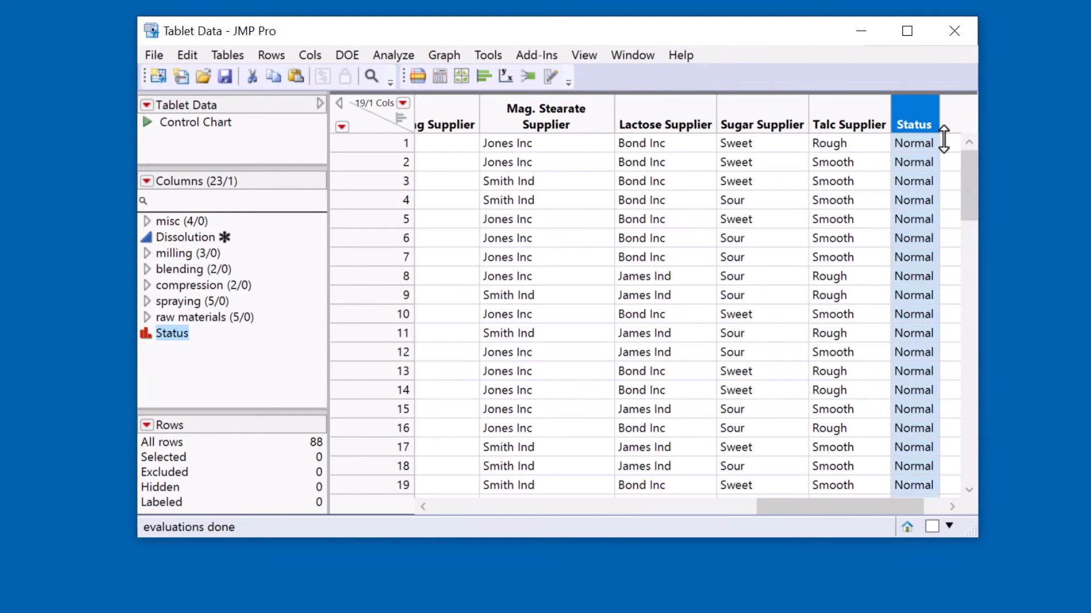
- Launch Partition with Status as Y and all five column groups as X factors
scroll("down", 3)
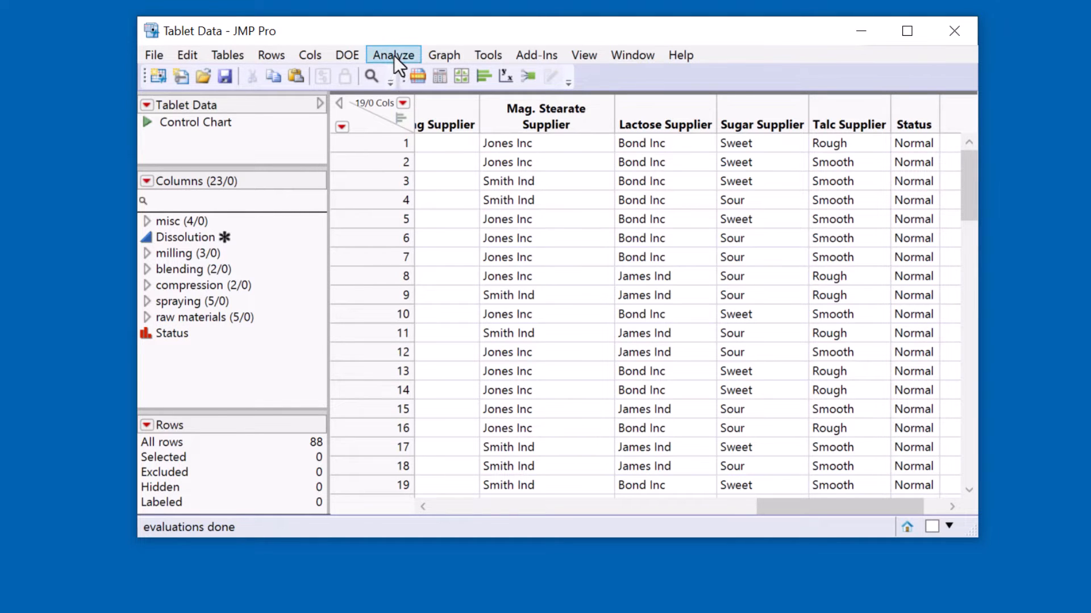
left_click(393, 55)
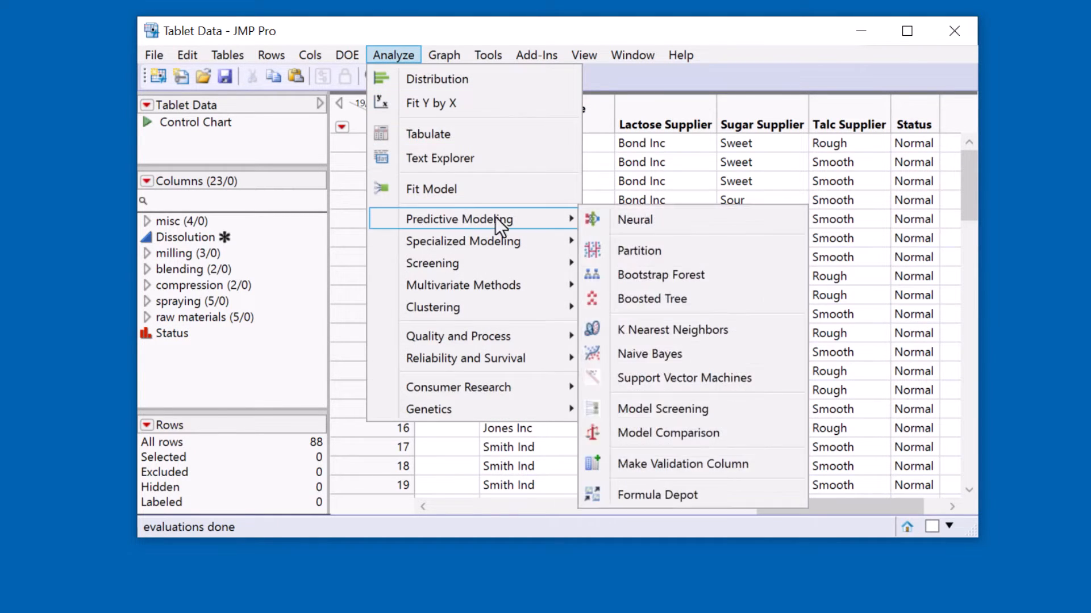
left_click(638, 251)
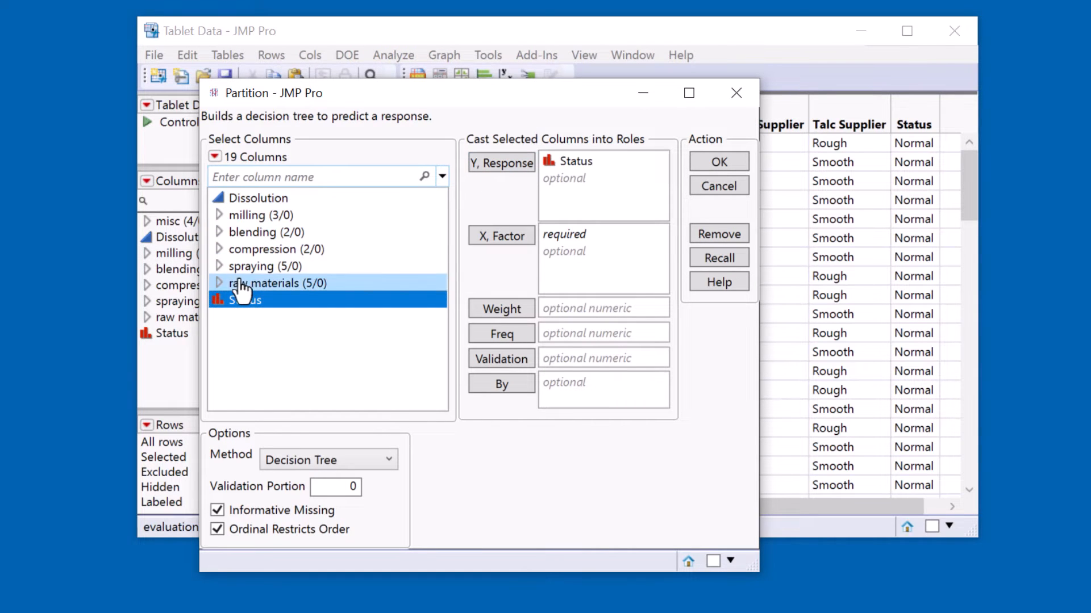
left_click(501, 236)
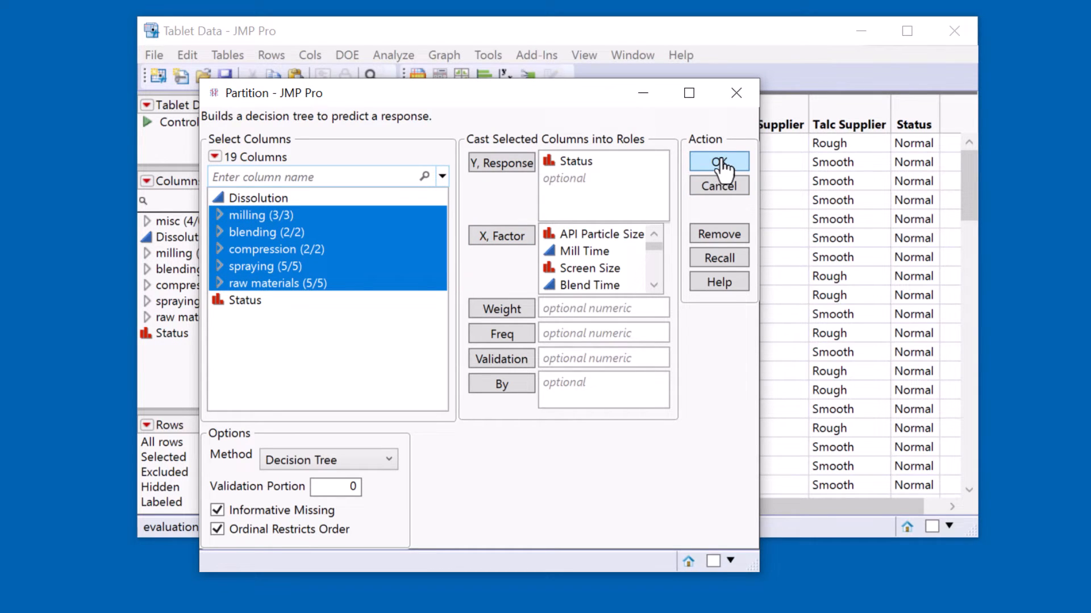
left_click(718, 163)
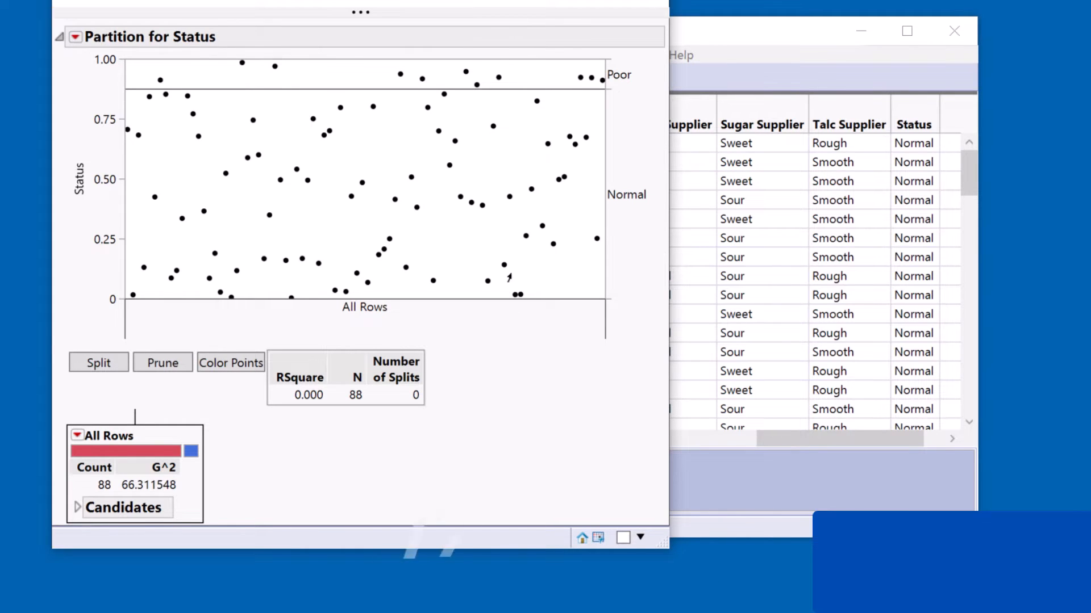
mouse_move(248, 424)
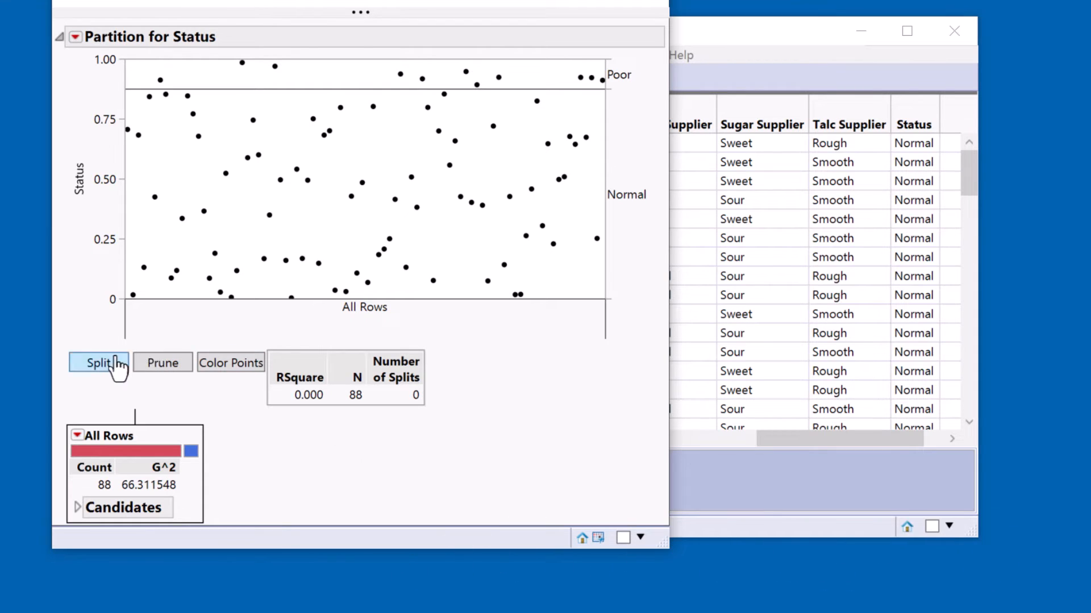
- Make the first split on Mill Time at 14, then browse the Display Options
left_click(99, 362)
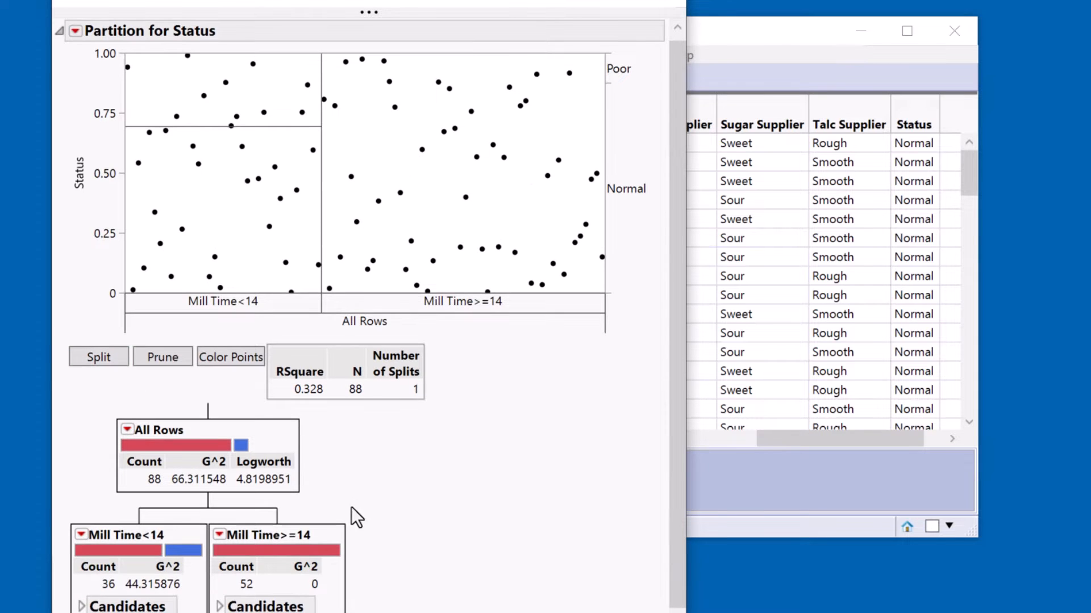
mouse_move(193, 548)
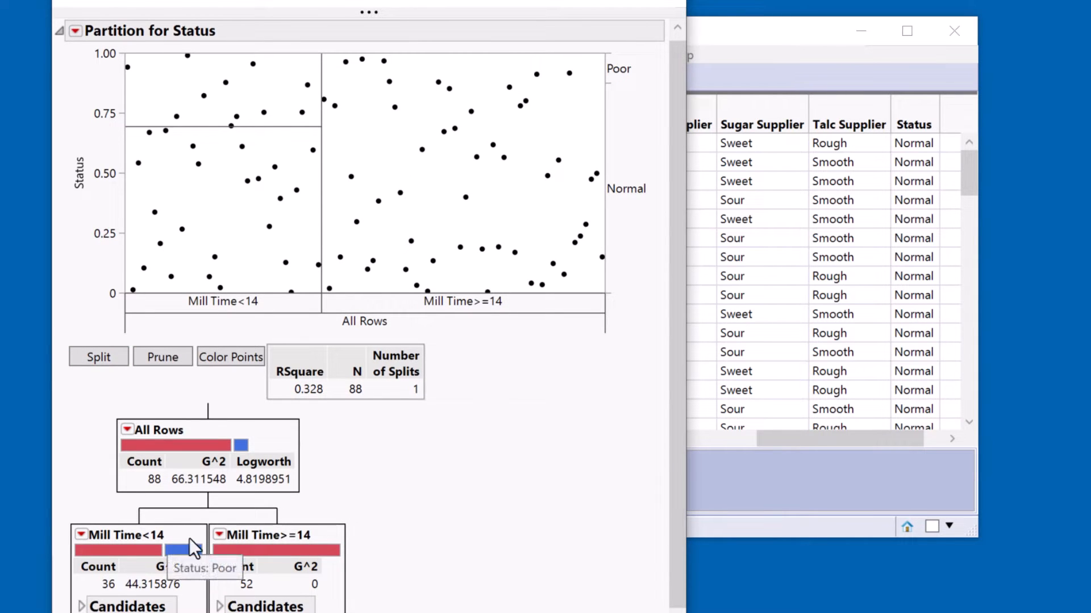
mouse_move(423, 477)
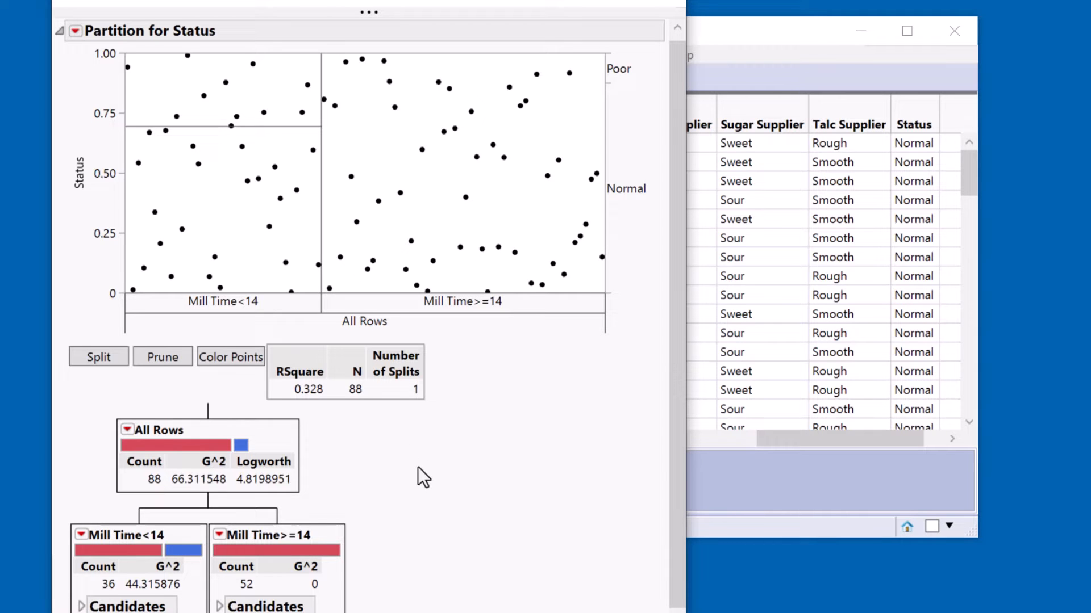
left_click(75, 30)
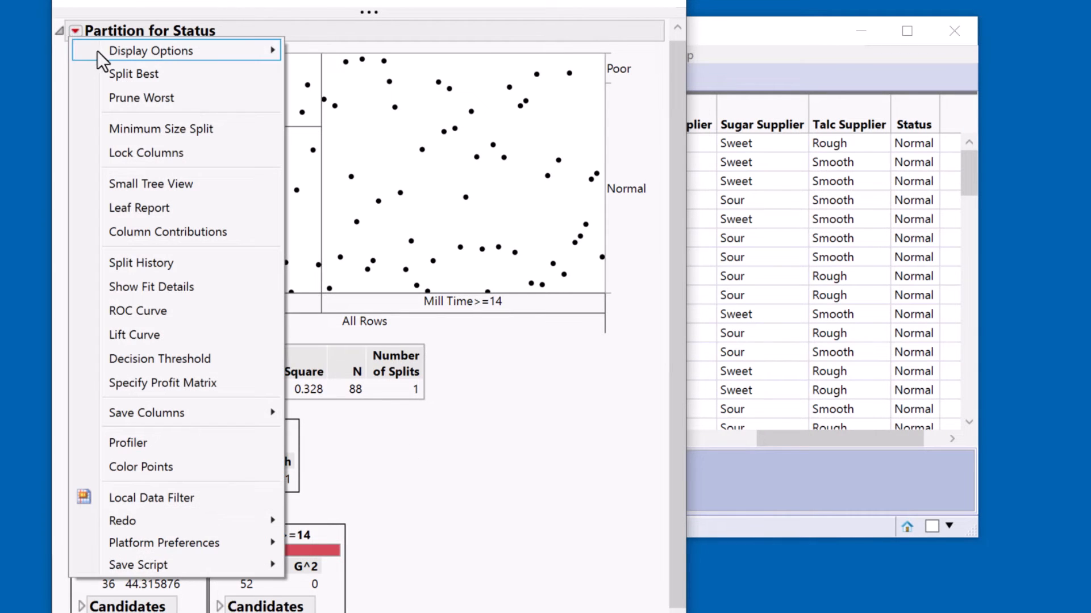
left_click(150, 50)
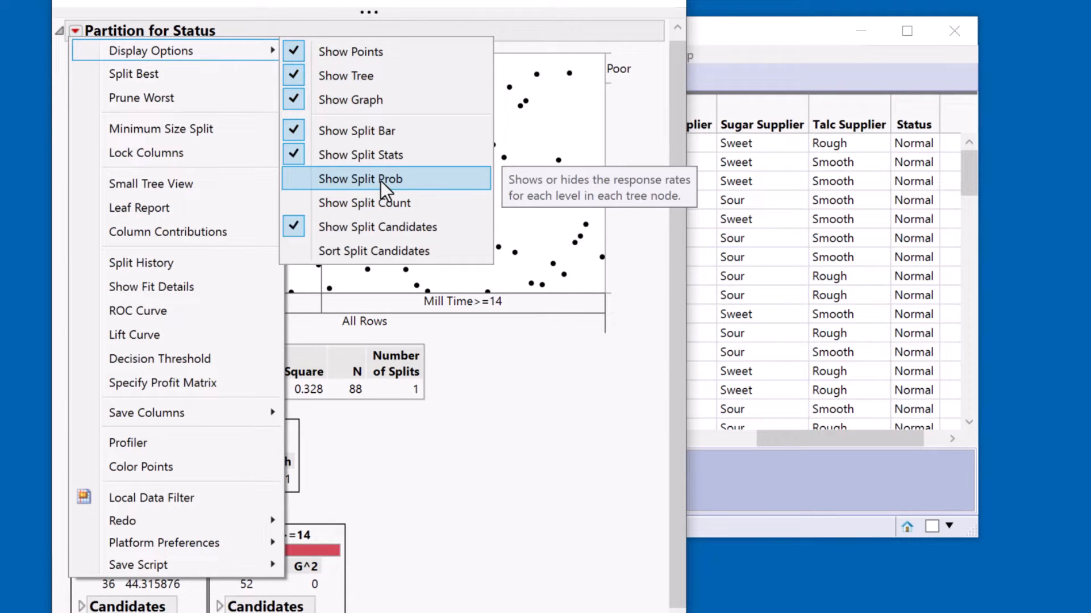
- Turn on Show Split Prob and scroll to view node probabilities
left_click(360, 179)
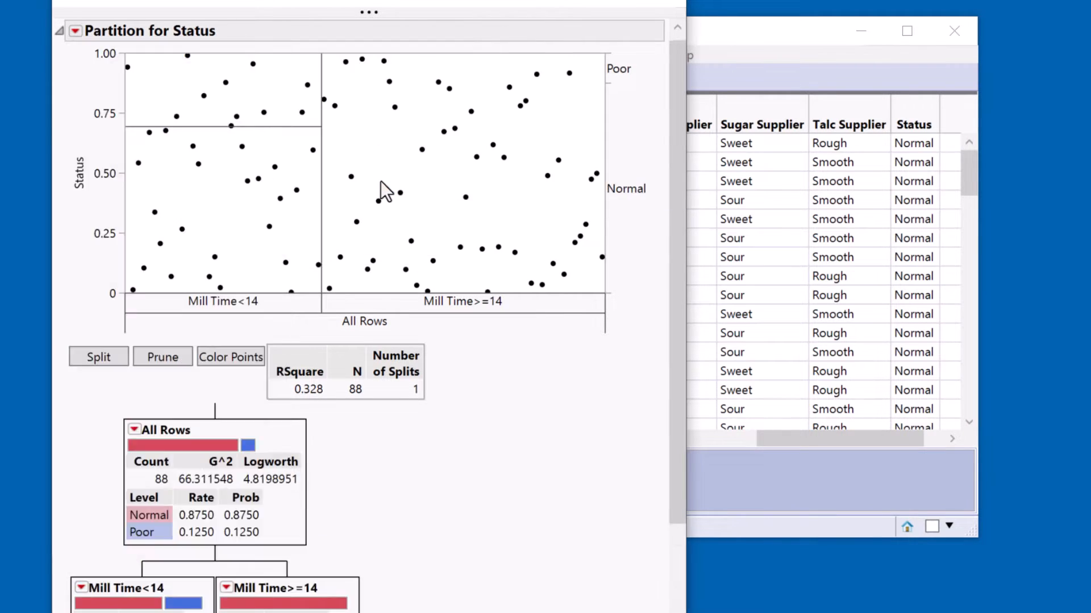
scroll("down", 3)
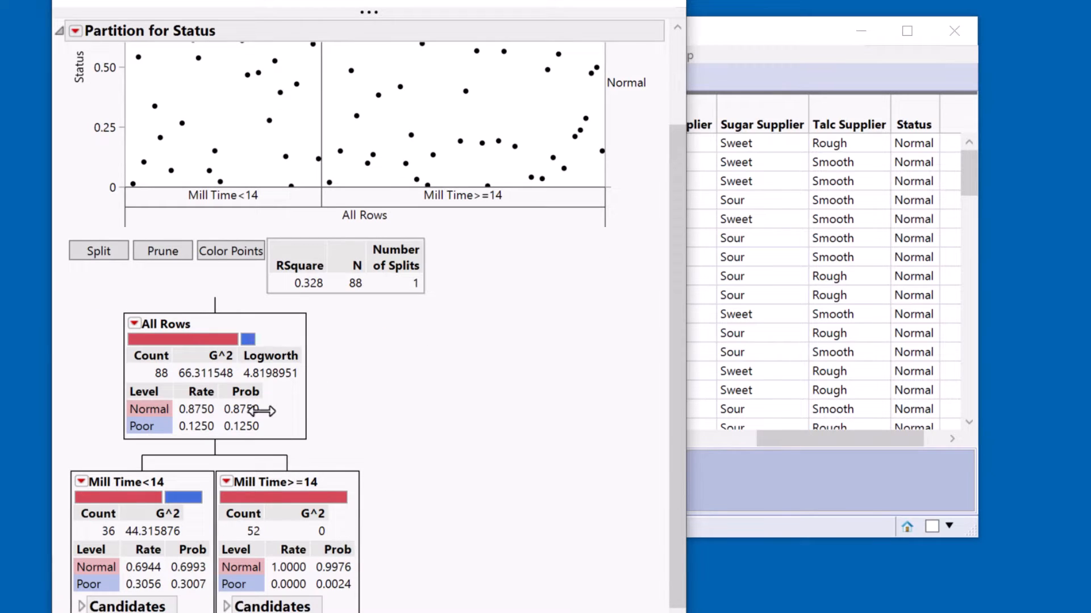
left_click_drag(180, 407, 338, 398)
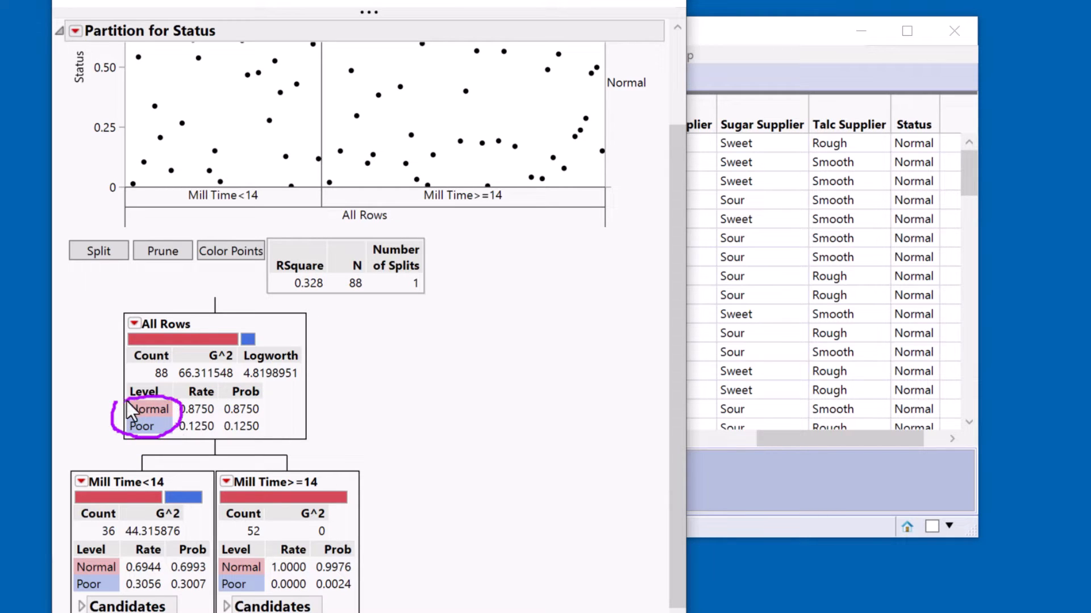
mouse_move(355, 410)
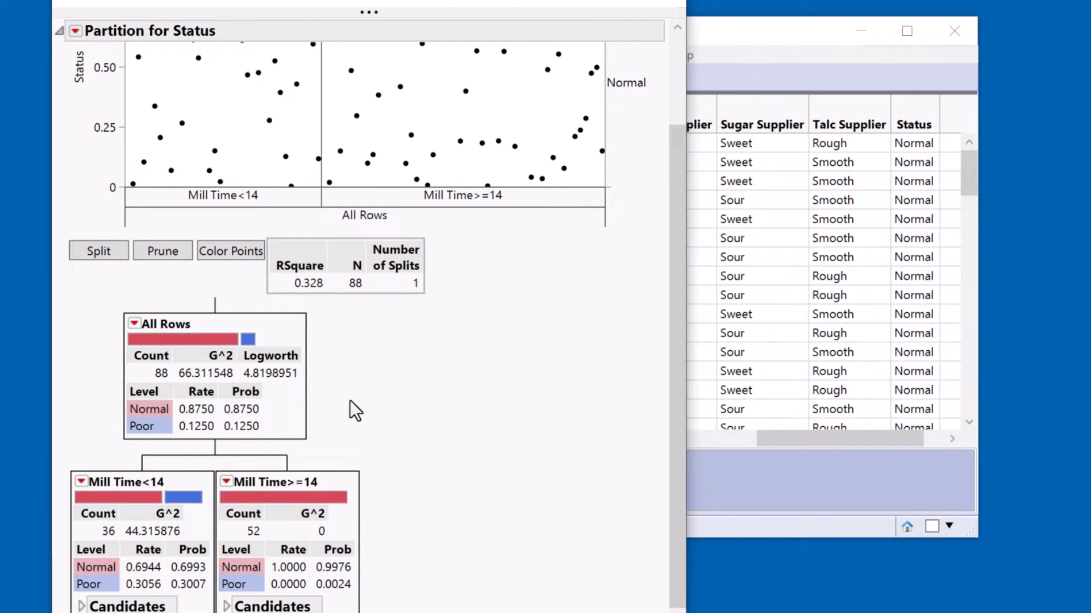
mouse_move(201, 437)
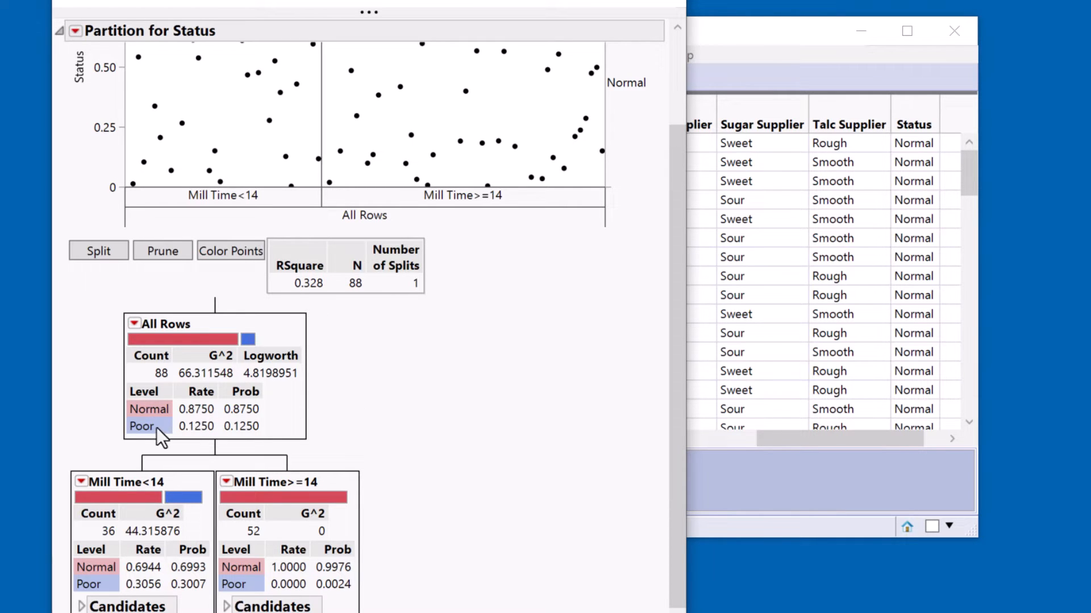
mouse_move(152, 489)
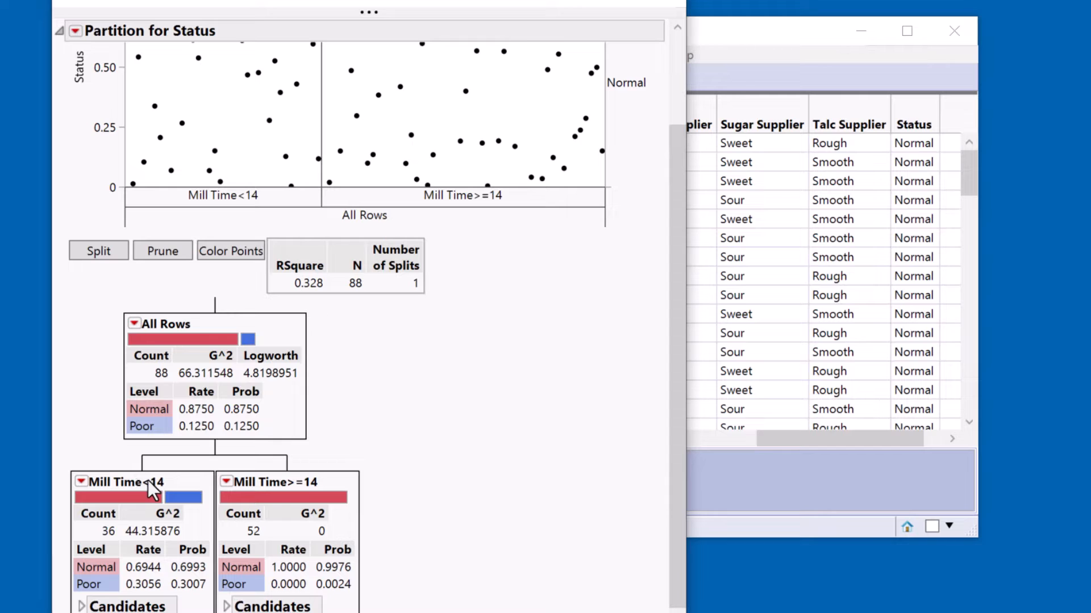
mouse_move(522, 430)
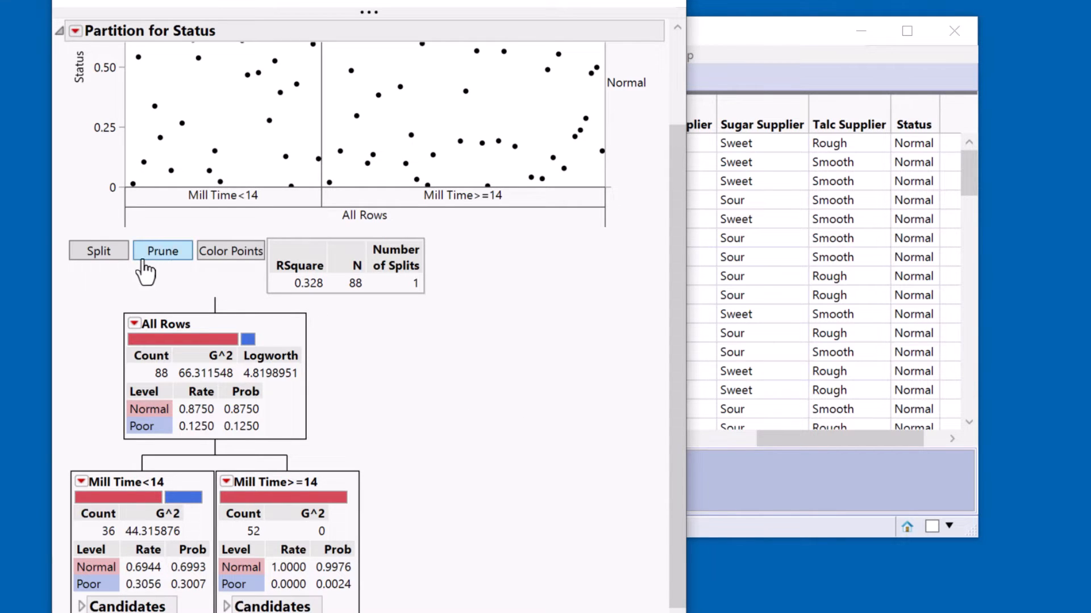
- Add a second split on Screen Size under Mill Time<14 and return to the report
left_click(98, 250)
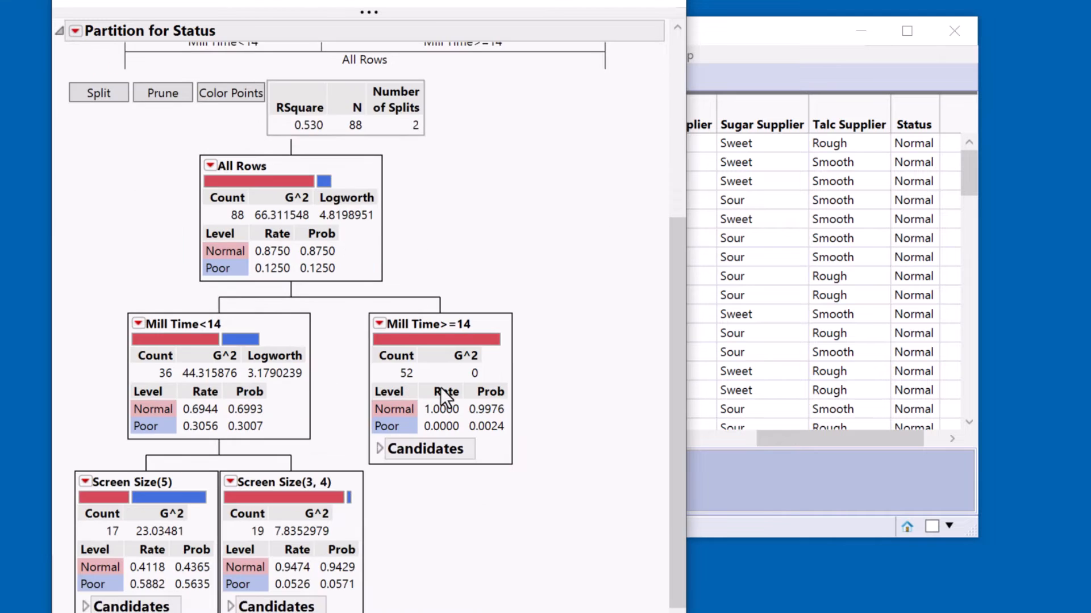
mouse_move(212, 339)
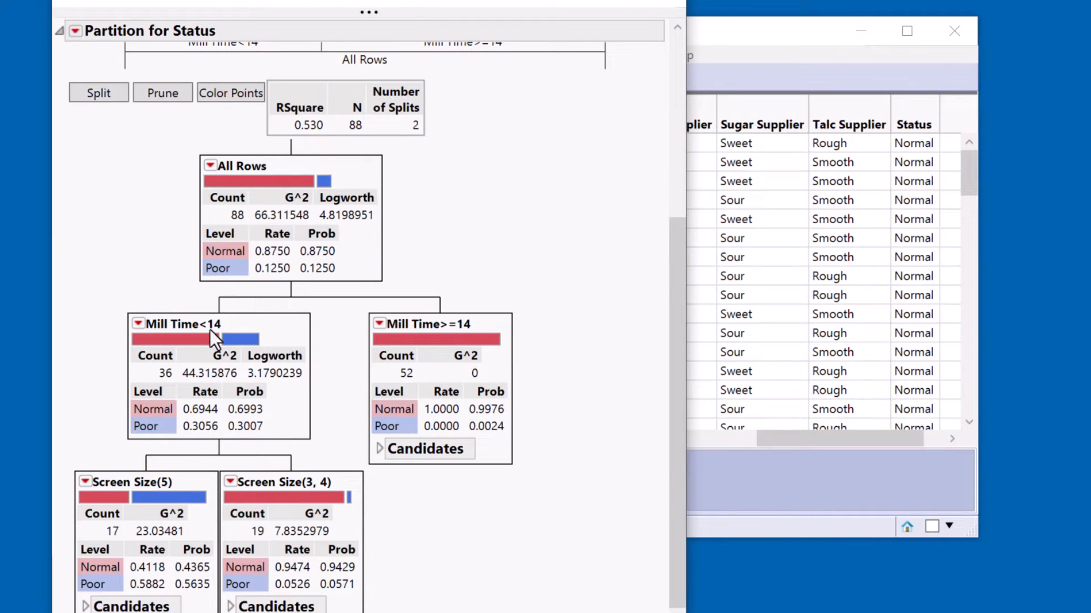
mouse_move(162, 497)
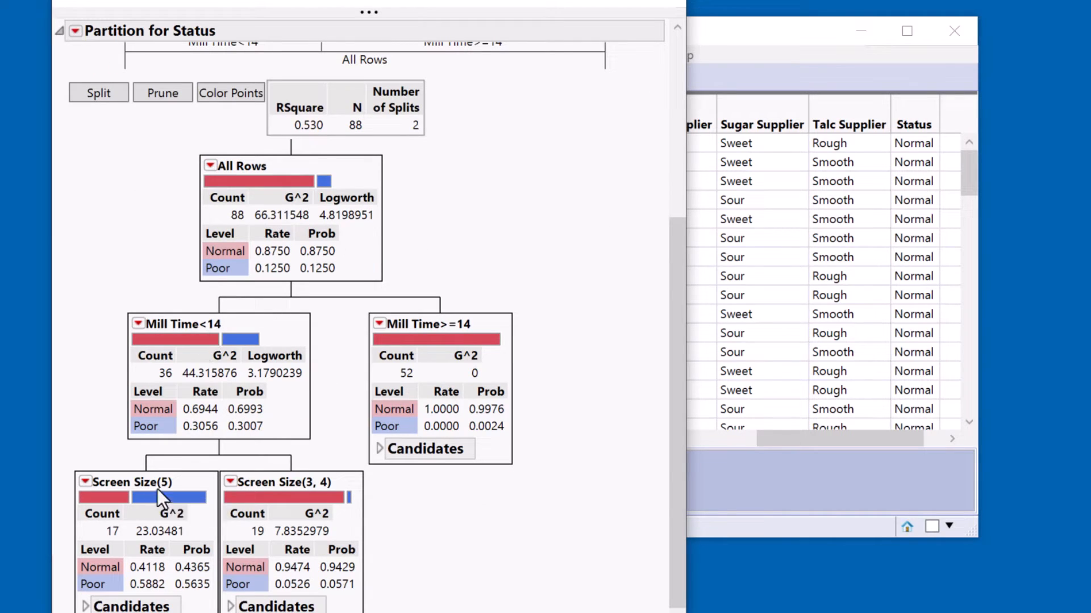
mouse_move(153, 594)
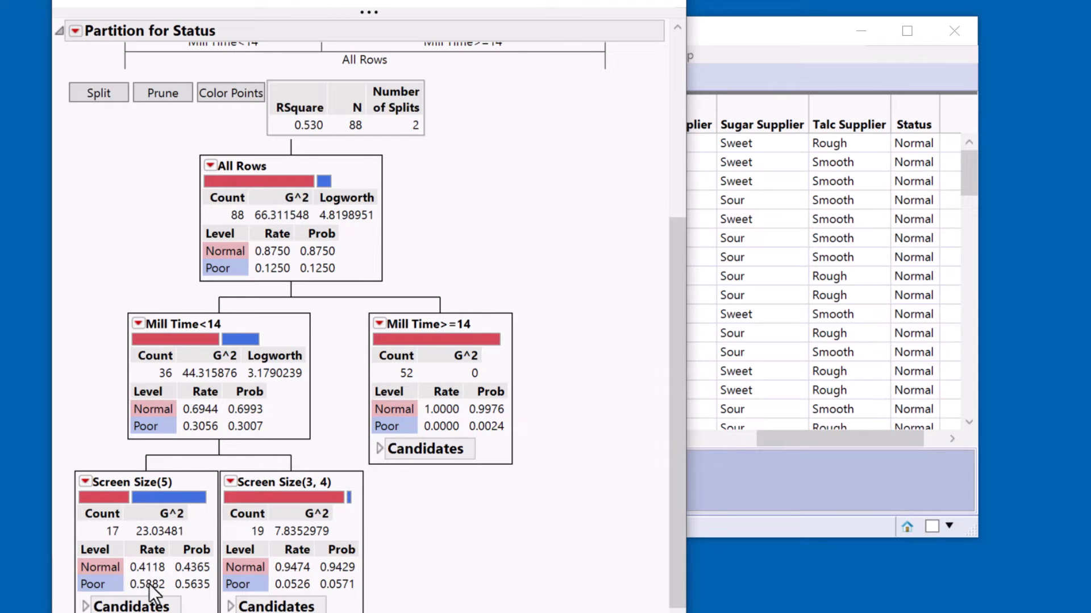
mouse_move(205, 396)
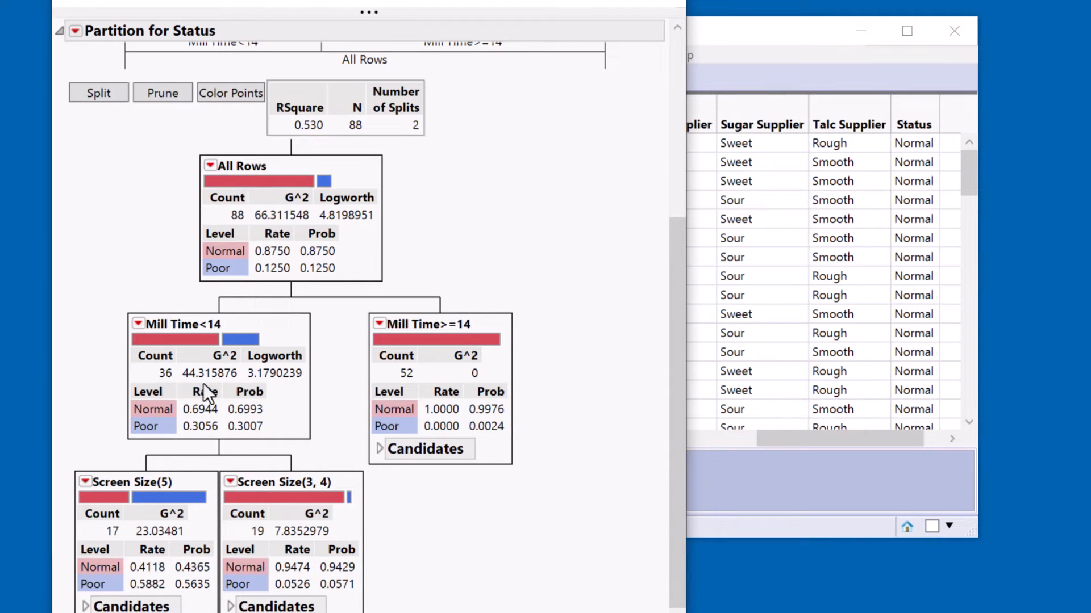
mouse_move(216, 543)
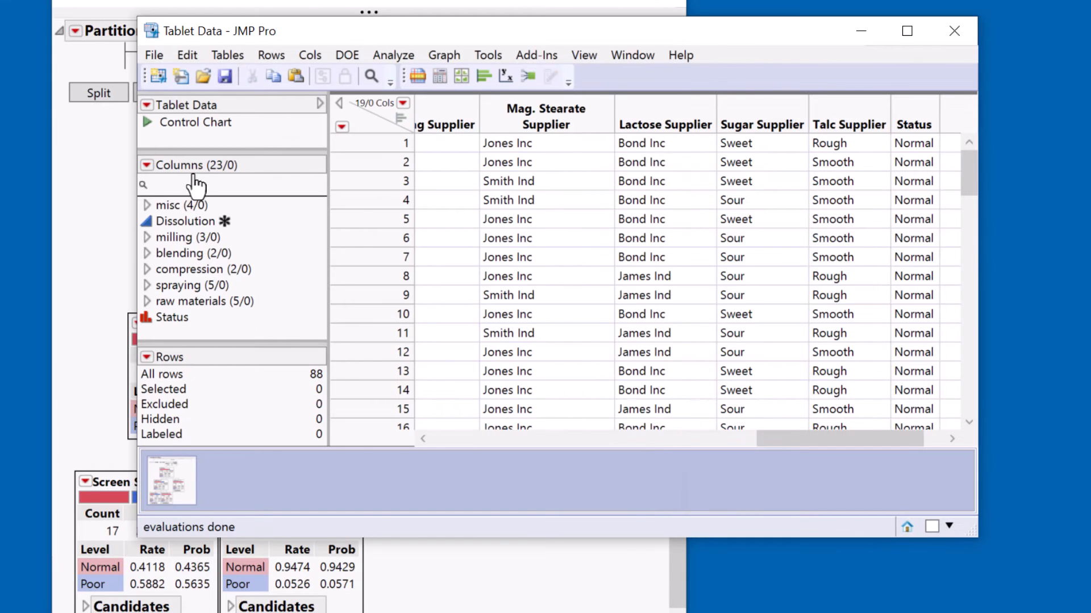
left_click(148, 237)
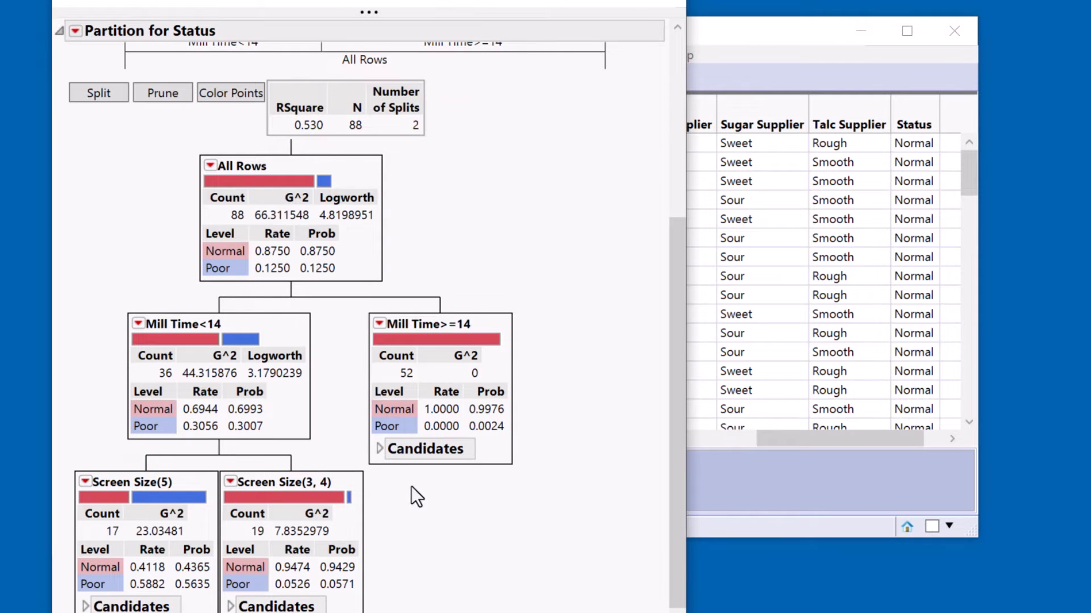
mouse_move(464, 536)
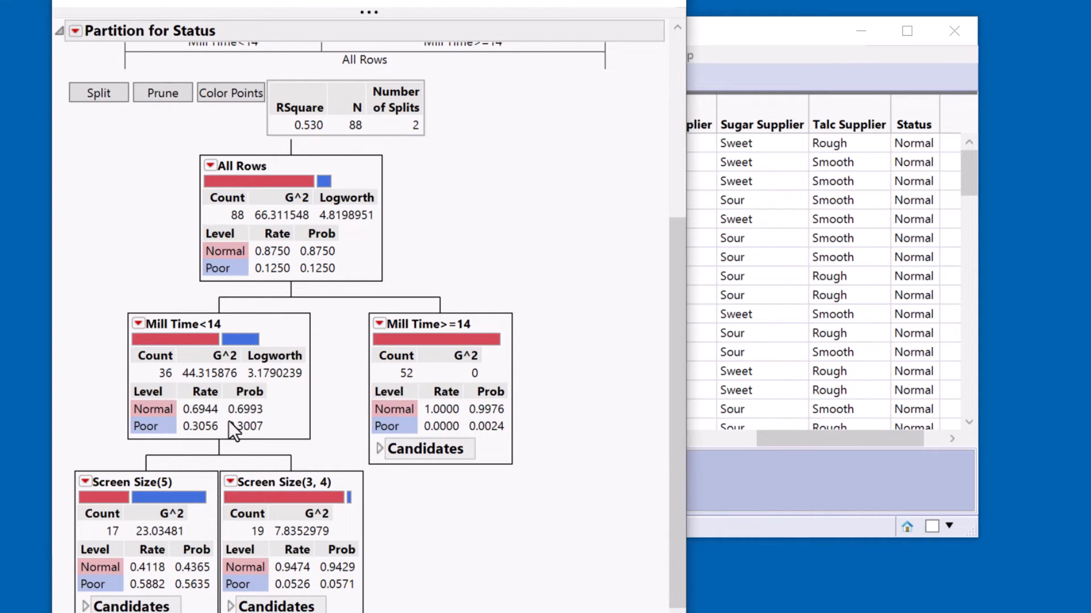
- Save Show Split Prob as a platform preference, then reopen the red triangle menu
left_click(74, 31)
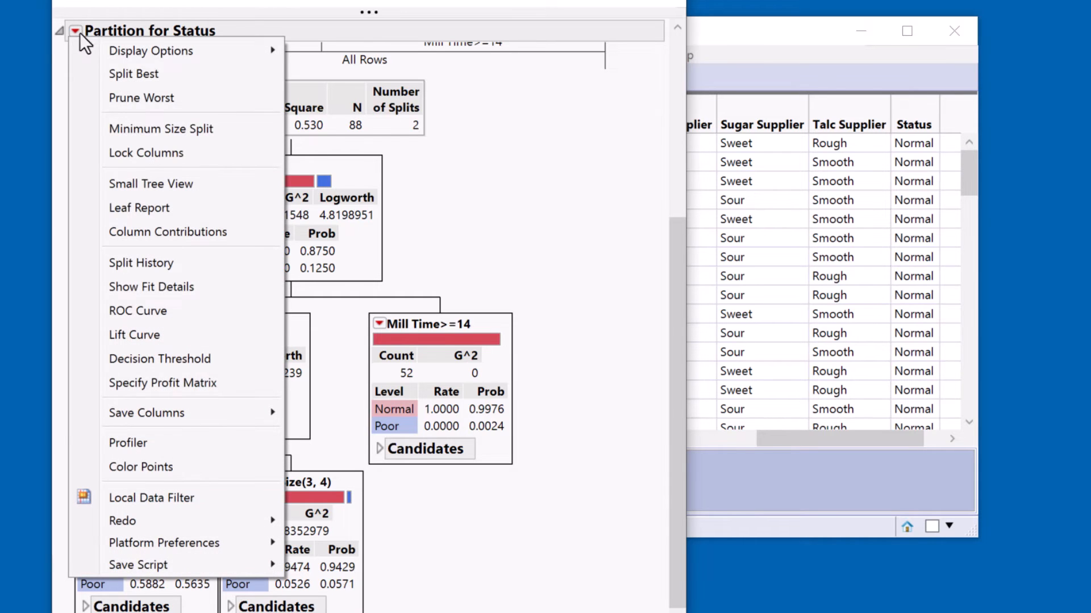
mouse_move(163, 543)
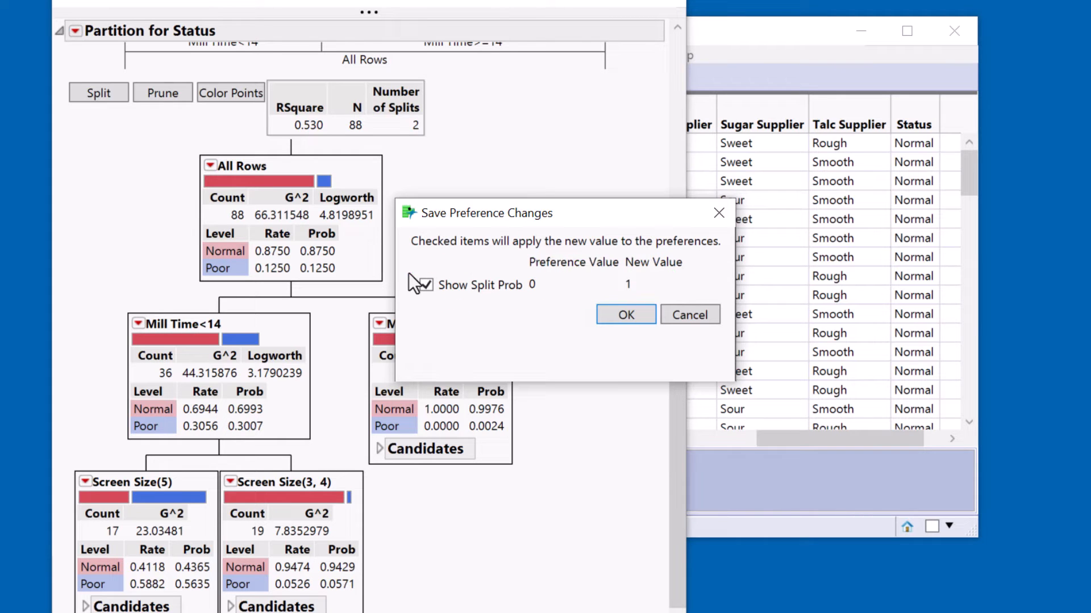
left_click(624, 314)
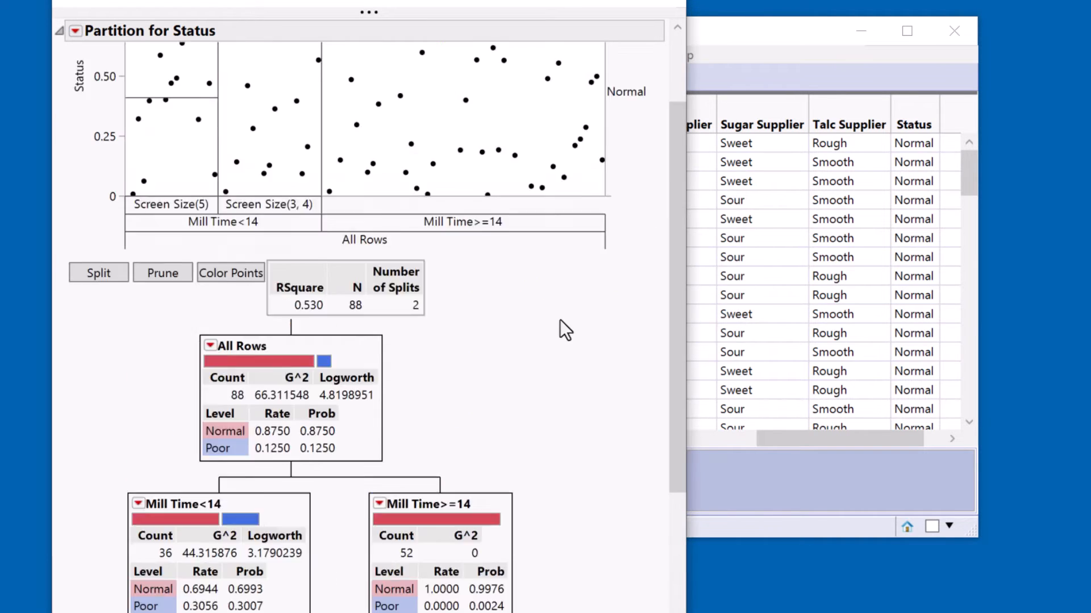
left_click(75, 31)
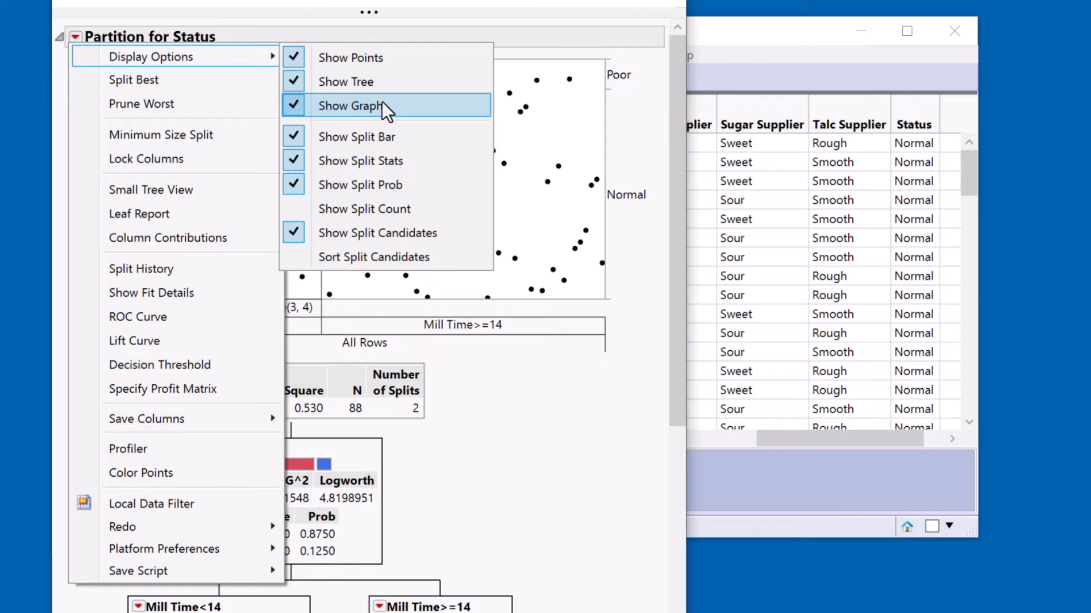
- Uncheck Show Graph in Display Options to hide the partition graph
left_click(350, 105)
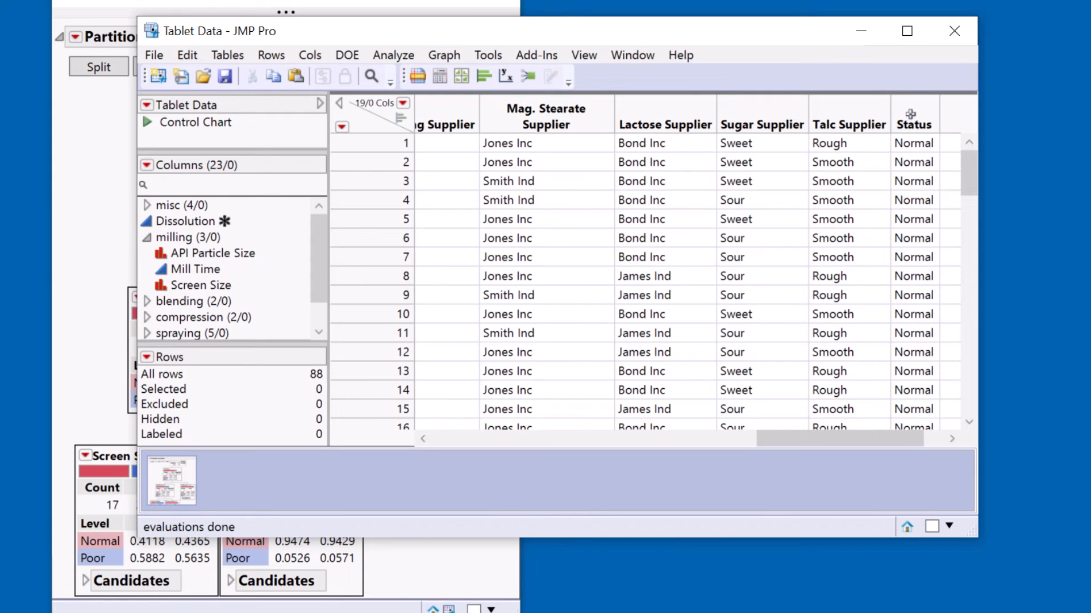
- Assign Status value colors in Column Properties: Normal green, Poor red
right_click(915, 115)
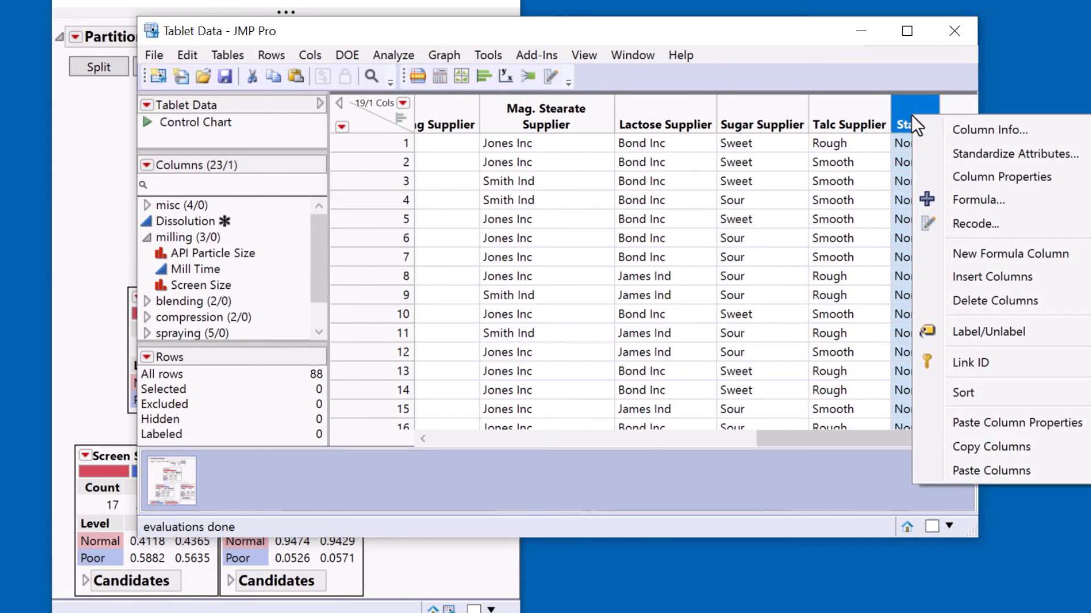
left_click(1000, 177)
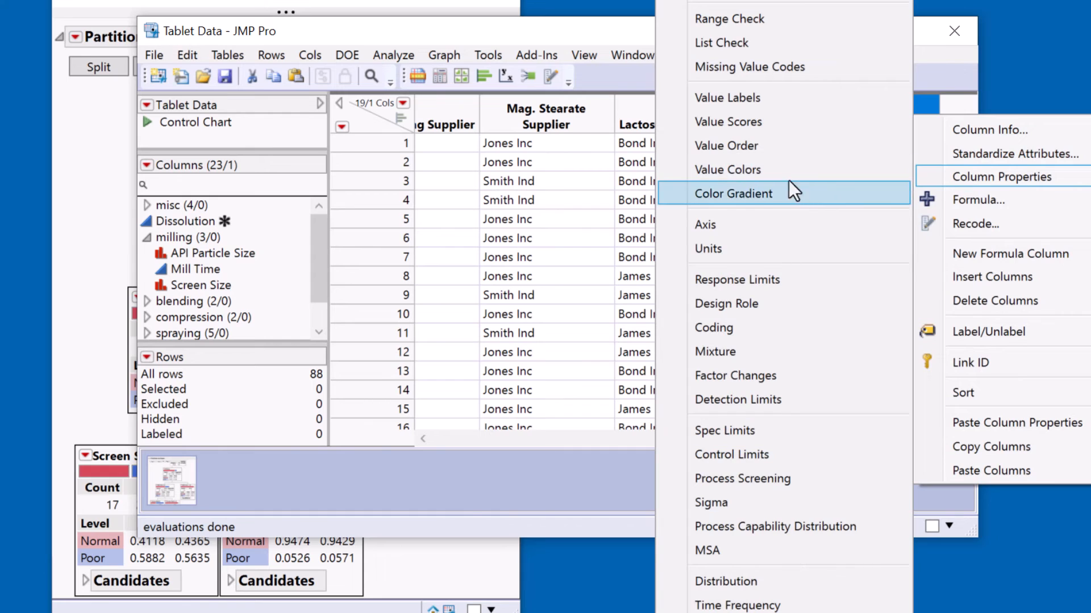
left_click(727, 170)
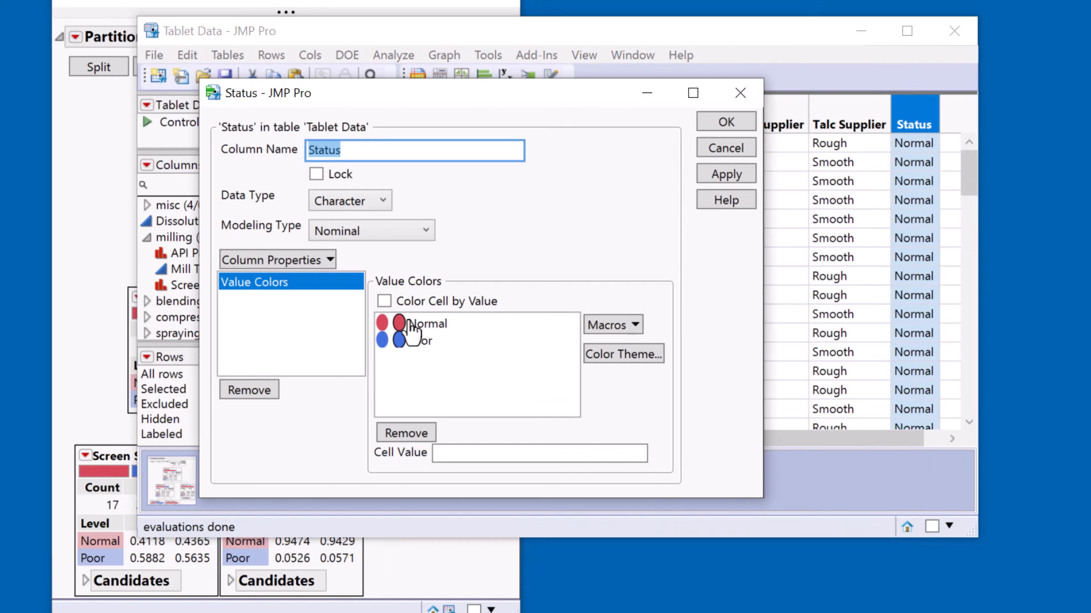
left_click(398, 323)
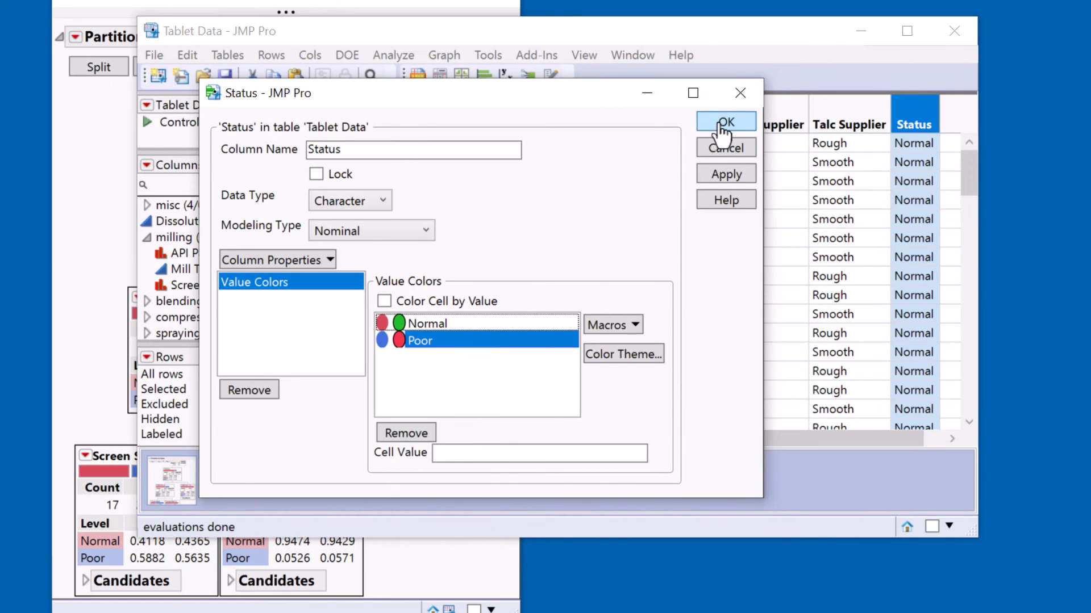
left_click(726, 121)
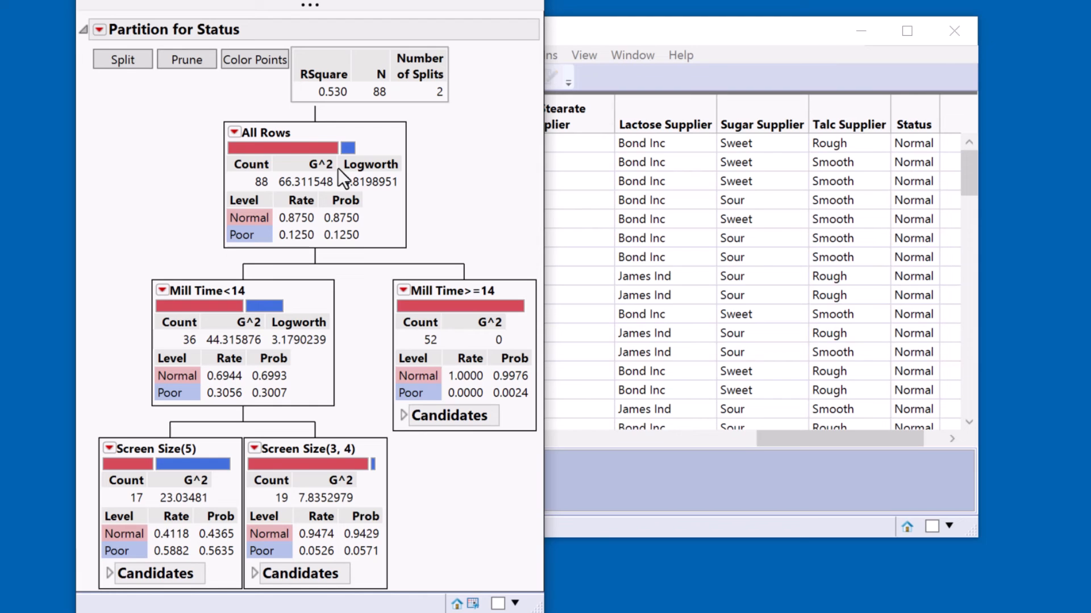
- Redo the Partition analysis so tree nodes show Normal green and Poor red
left_click(100, 29)
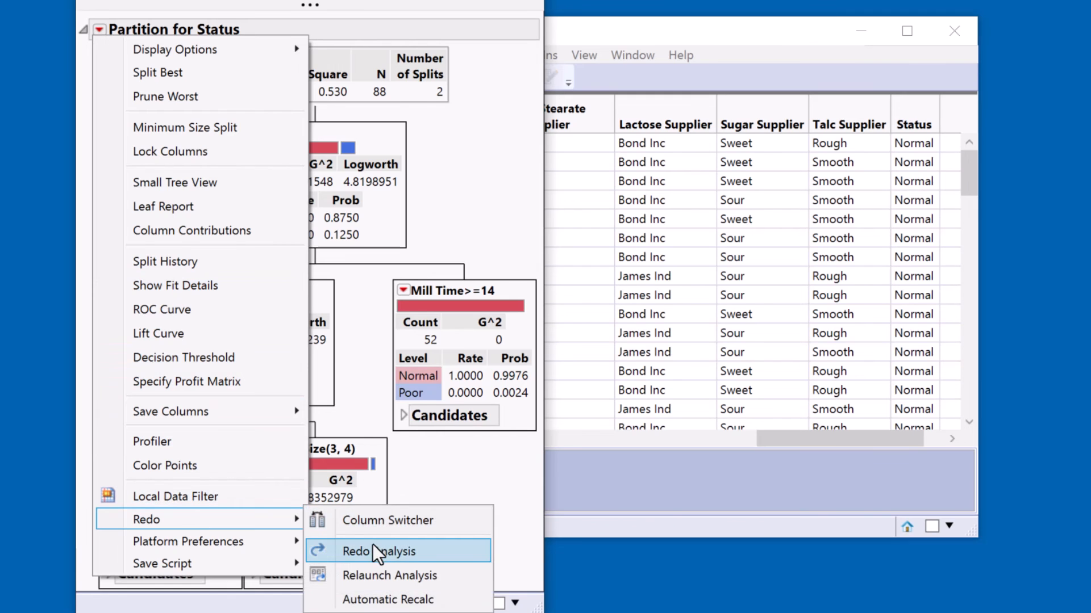
left_click(377, 551)
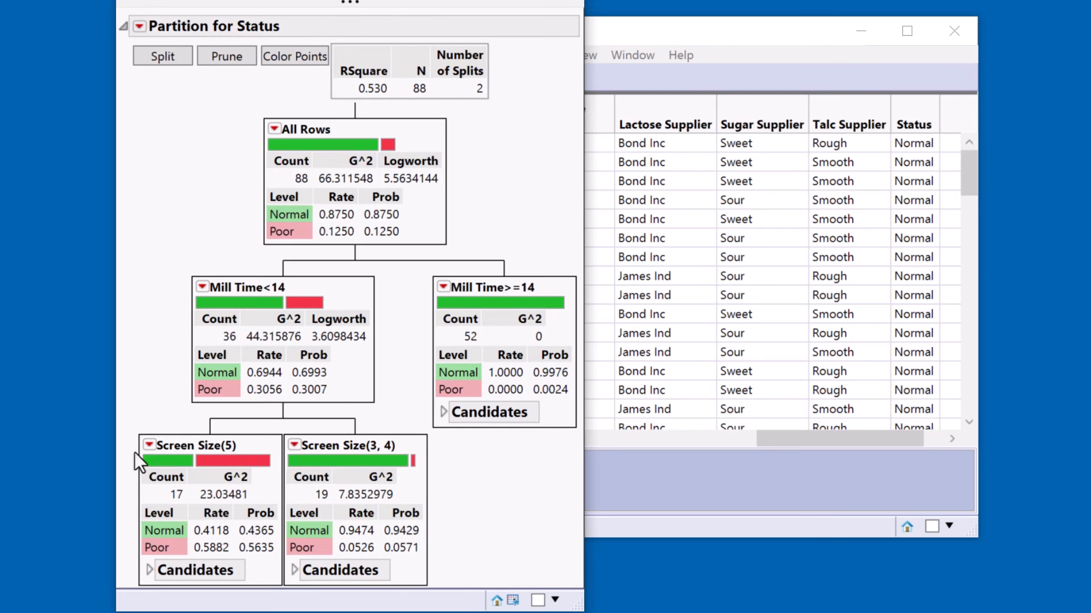
mouse_move(199, 551)
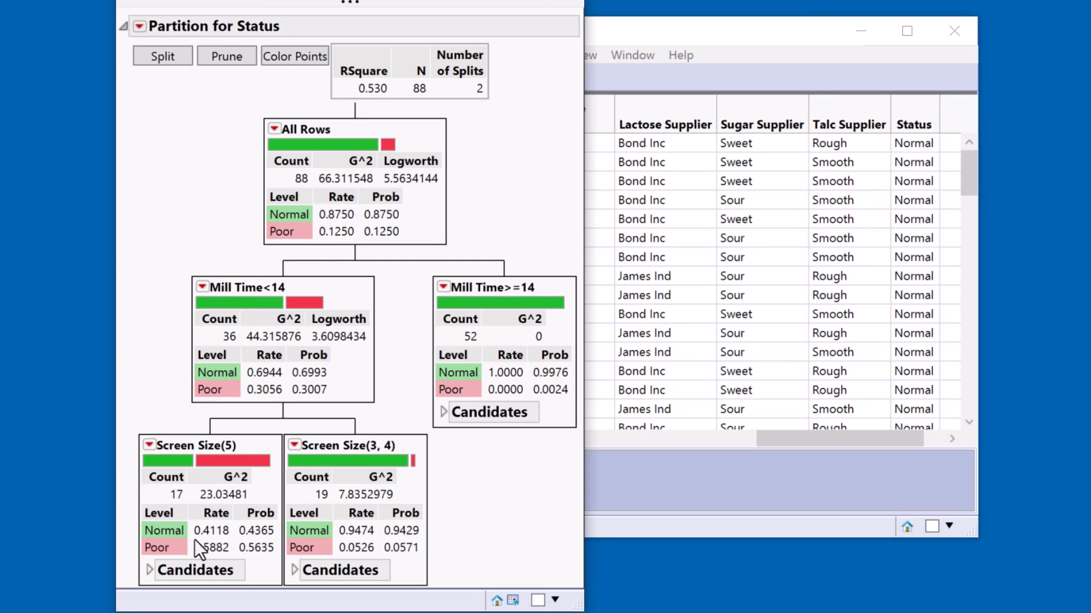
mouse_move(232, 205)
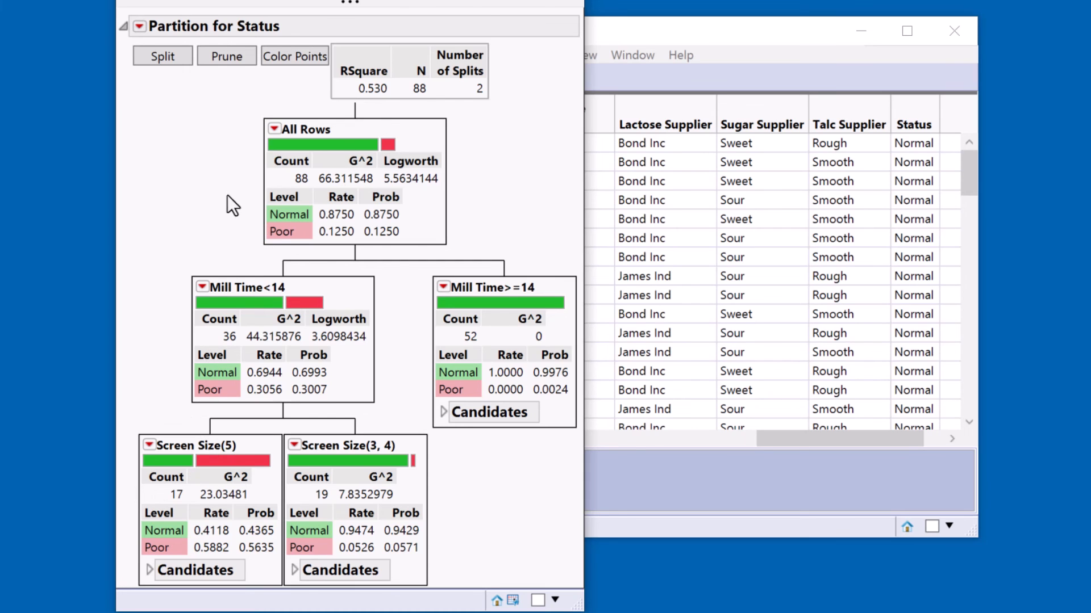